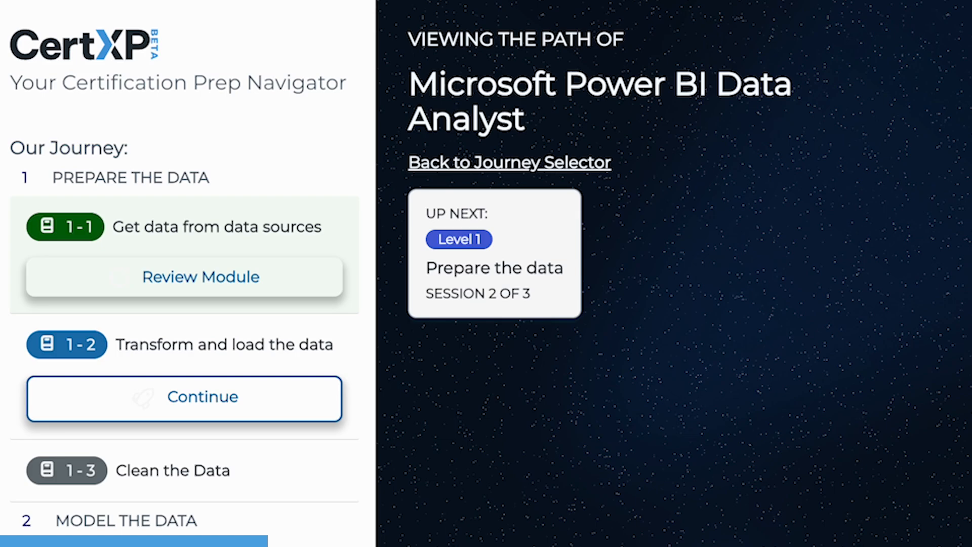
- Resume the current CertXP level and choose the dynamic-filtering answer for question 6
{"action": "left_click", "coordinate": [184, 397]}
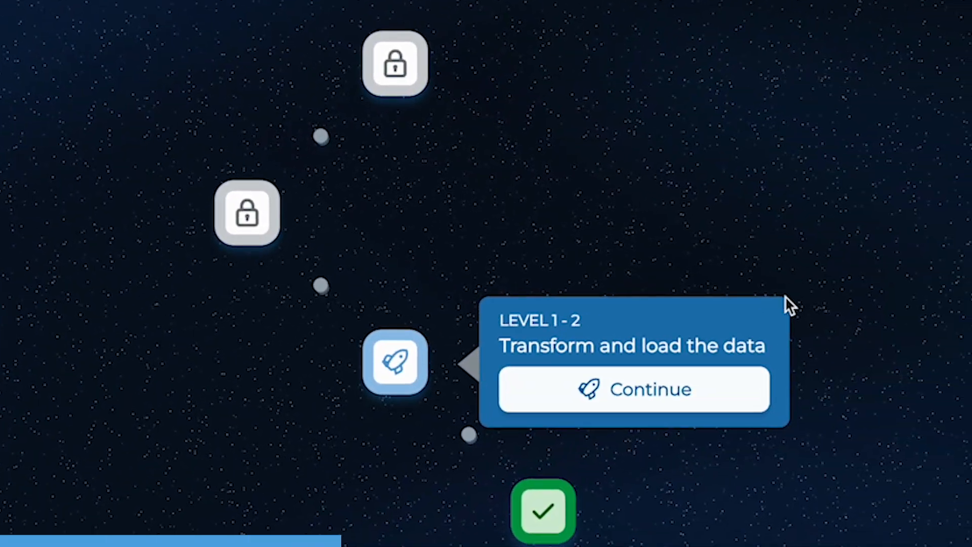
{"action": "left_click", "coordinate": [634, 389]}
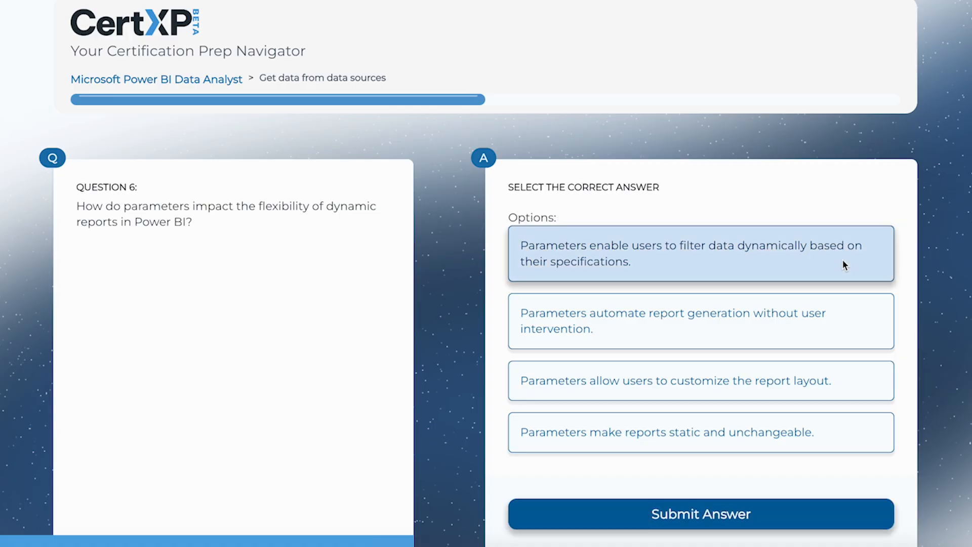
{"action": "left_click", "coordinate": [700, 514]}
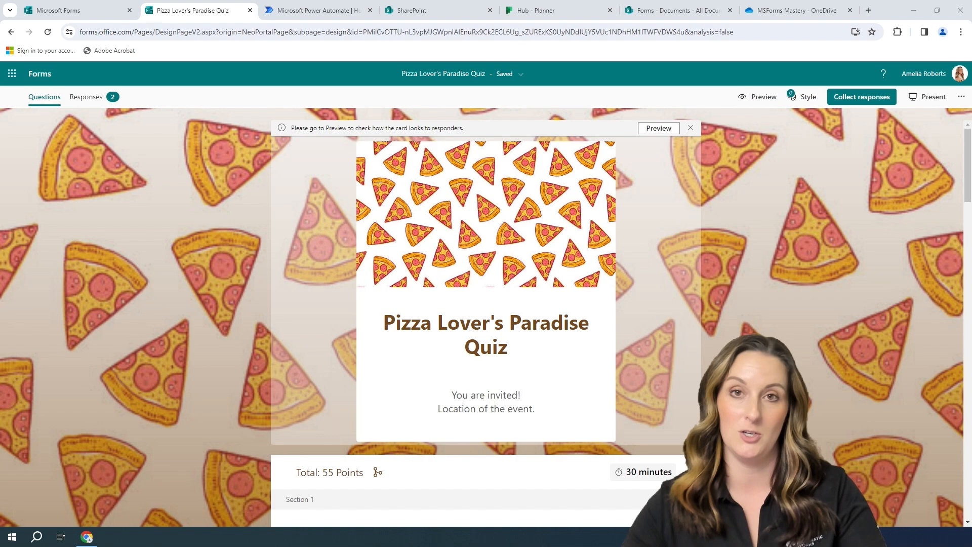
{"action": "mouse_move", "coordinate": [208, 309]}
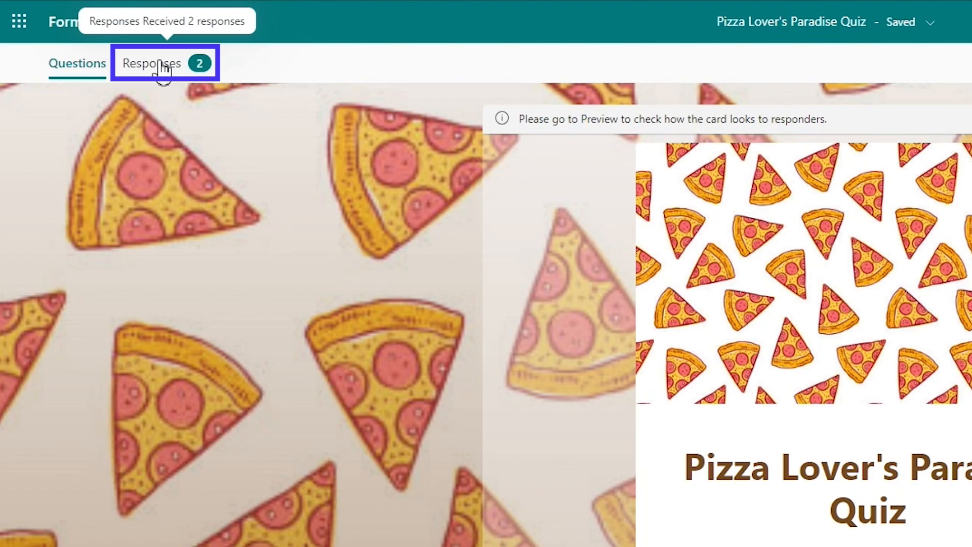
- Show the Pizza Lover's Paradise Quiz responses summary with 2 responses
{"action": "left_click", "coordinate": [152, 63]}
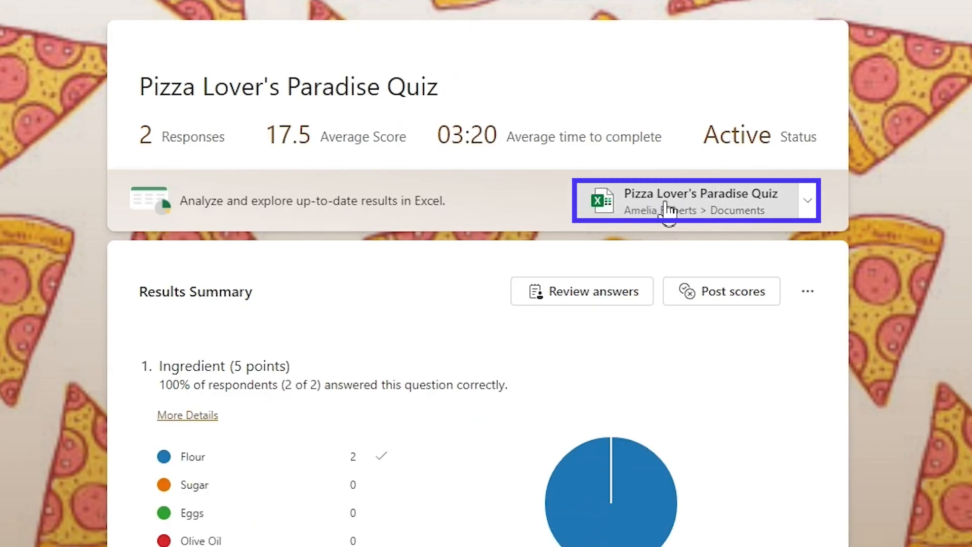
- Open the quiz results workbook from Excel for the web in desktop Excel
{"action": "left_click", "coordinate": [694, 199]}
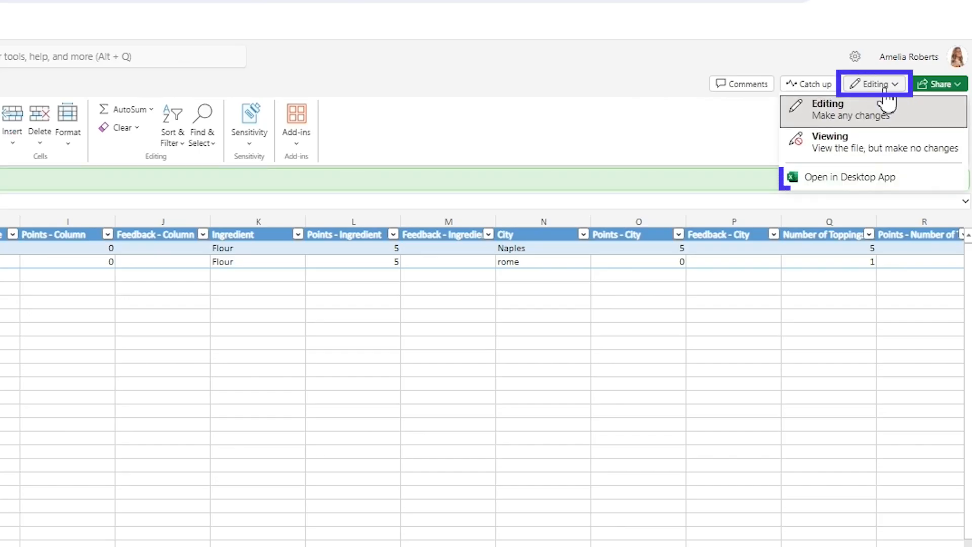
{"action": "mouse_move", "coordinate": [851, 177]}
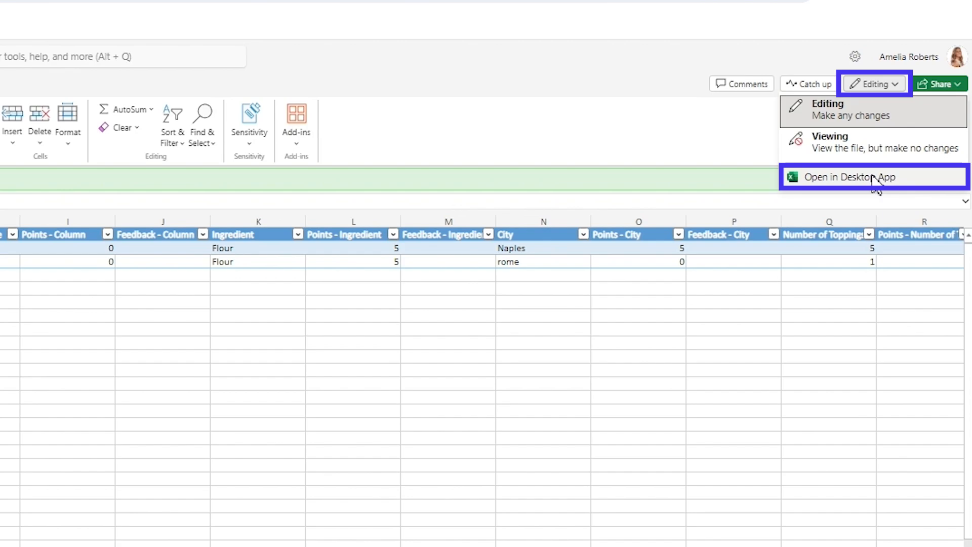
{"action": "left_click", "coordinate": [859, 177]}
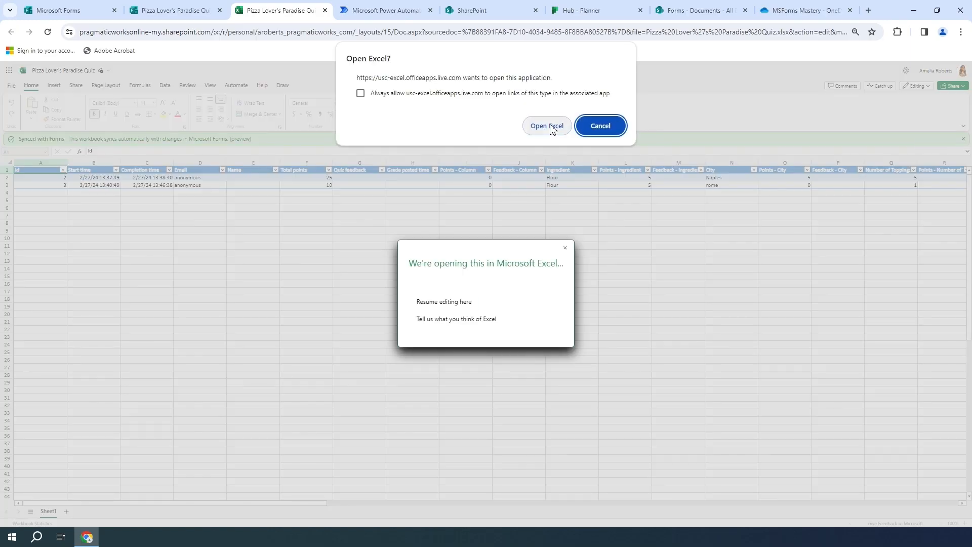
{"action": "left_click", "coordinate": [547, 125]}
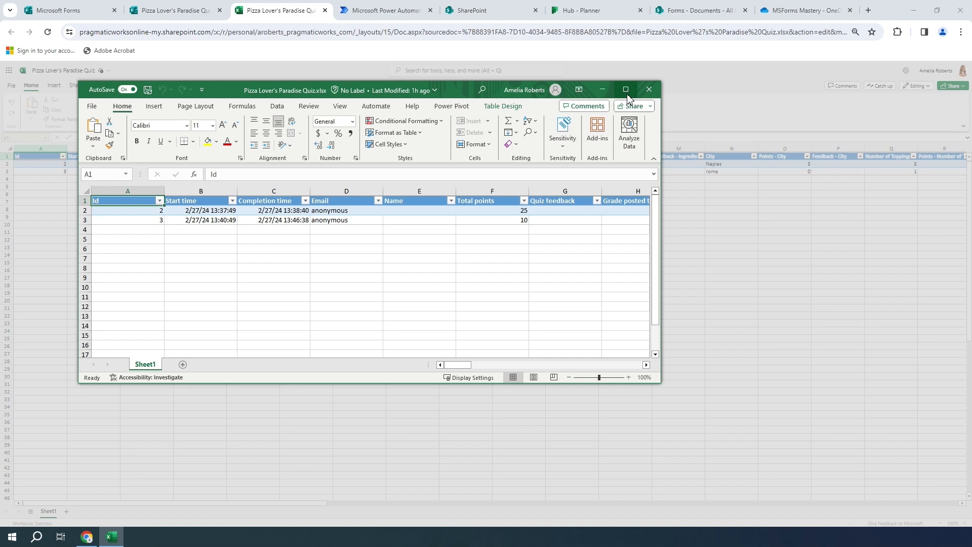
- Copy the quiz workbook's OneDrive path from File > Info in desktop Excel
{"action": "left_click", "coordinate": [626, 89]}
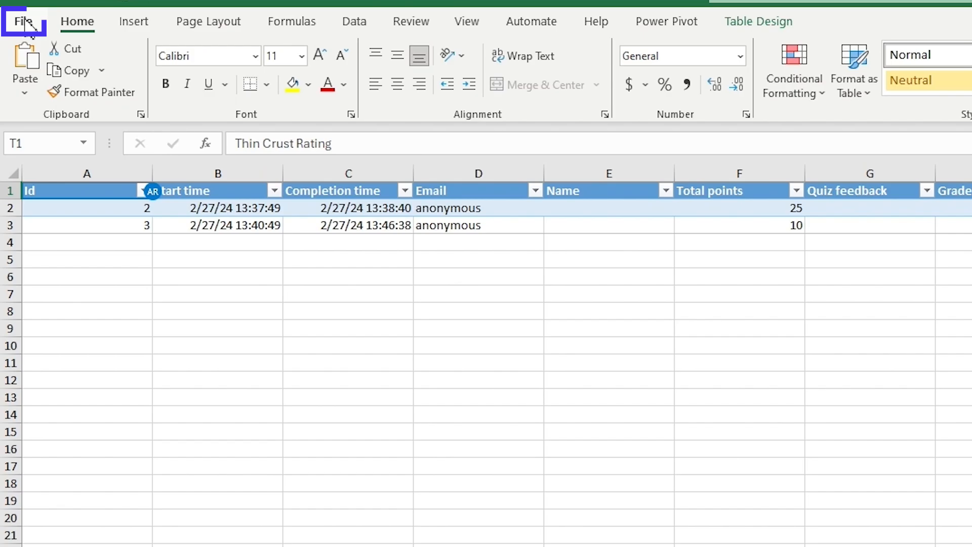
{"action": "left_click", "coordinate": [23, 21]}
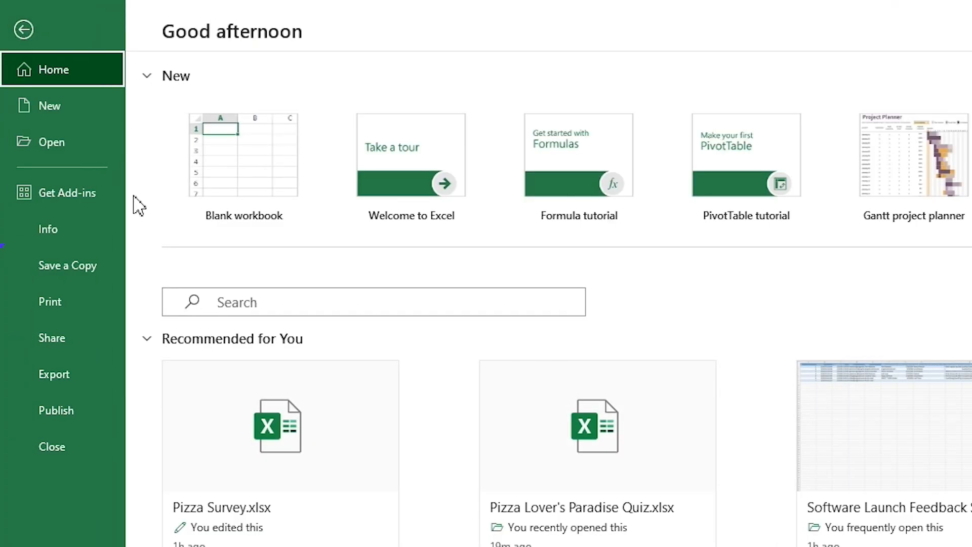
{"action": "left_click", "coordinate": [47, 229]}
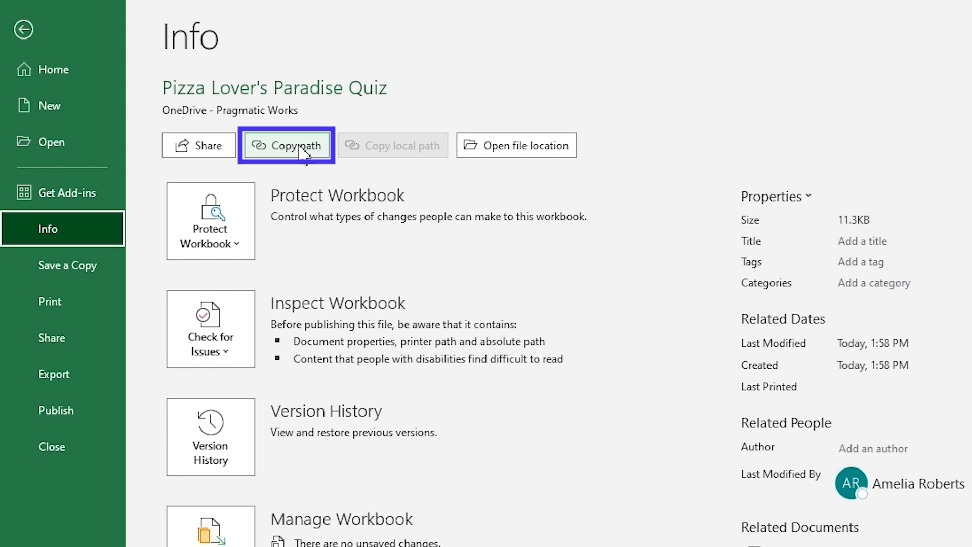
{"action": "mouse_move", "coordinate": [475, 204]}
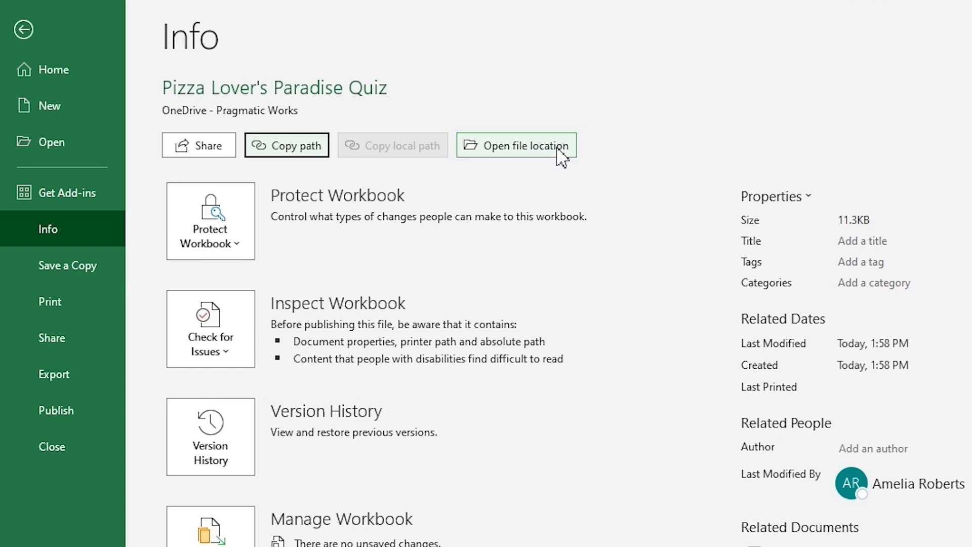
{"action": "left_click", "coordinate": [516, 146]}
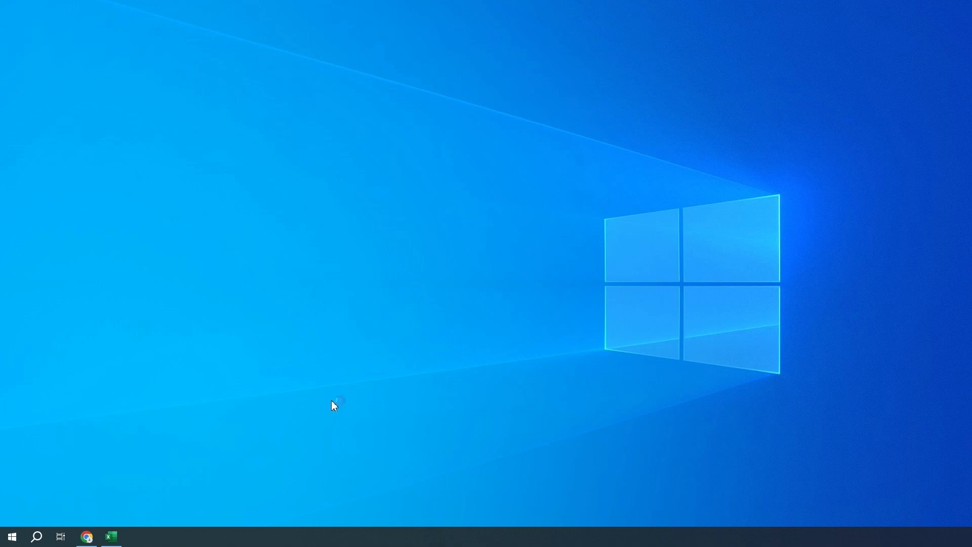
- Launch Power BI Desktop and dismiss its welcome screen
{"action": "left_click", "coordinate": [135, 536]}
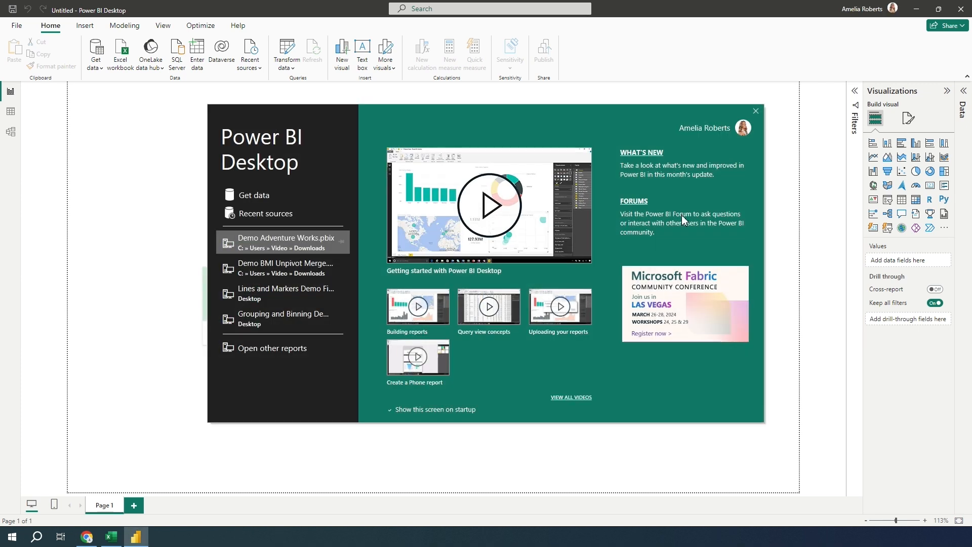
{"action": "mouse_move", "coordinate": [667, 137]}
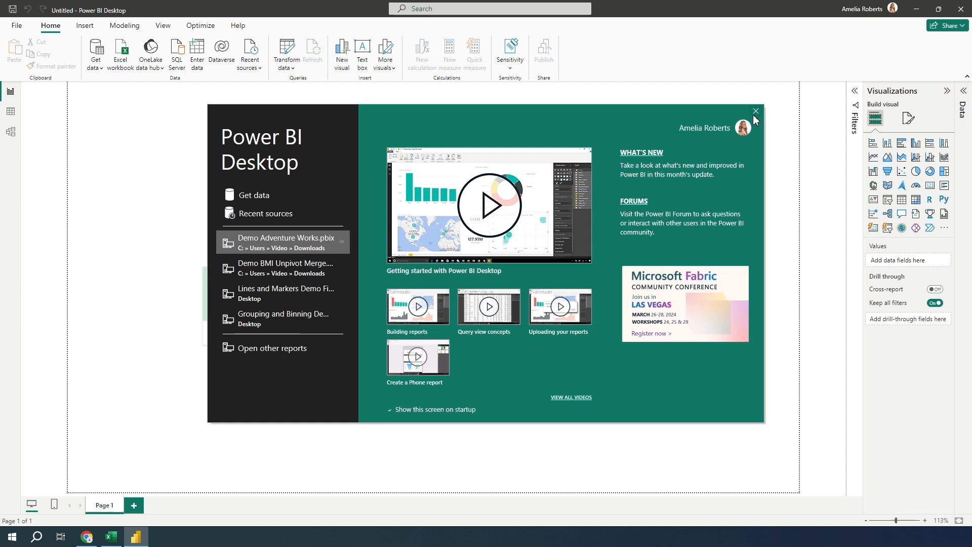
{"action": "left_click", "coordinate": [755, 111]}
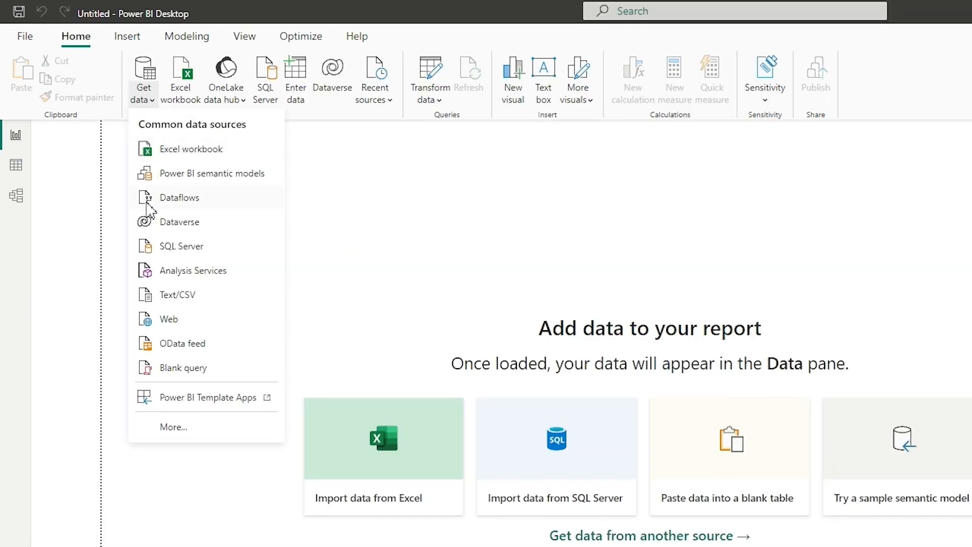
{"action": "mouse_move", "coordinate": [168, 318]}
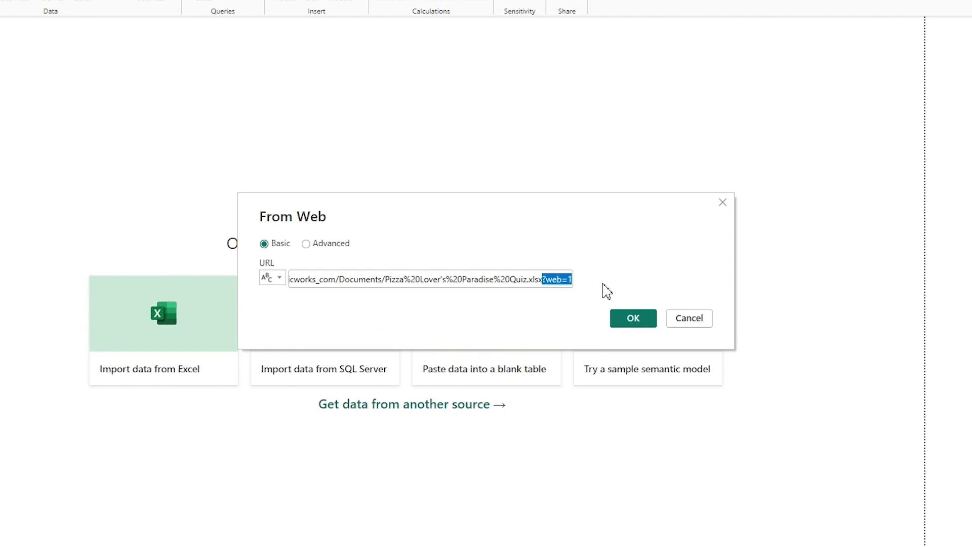
{"action": "mouse_move", "coordinate": [655, 270]}
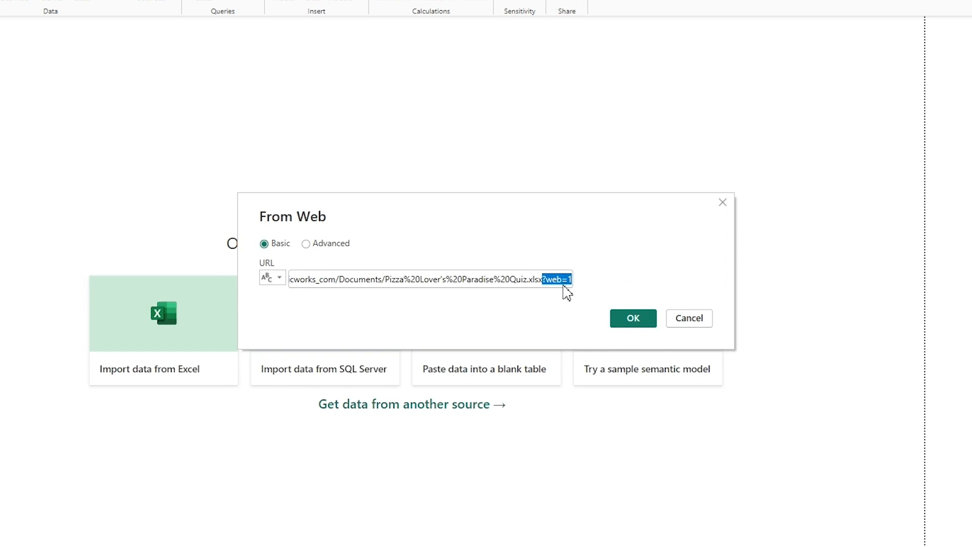
{"action": "mouse_move", "coordinate": [571, 312]}
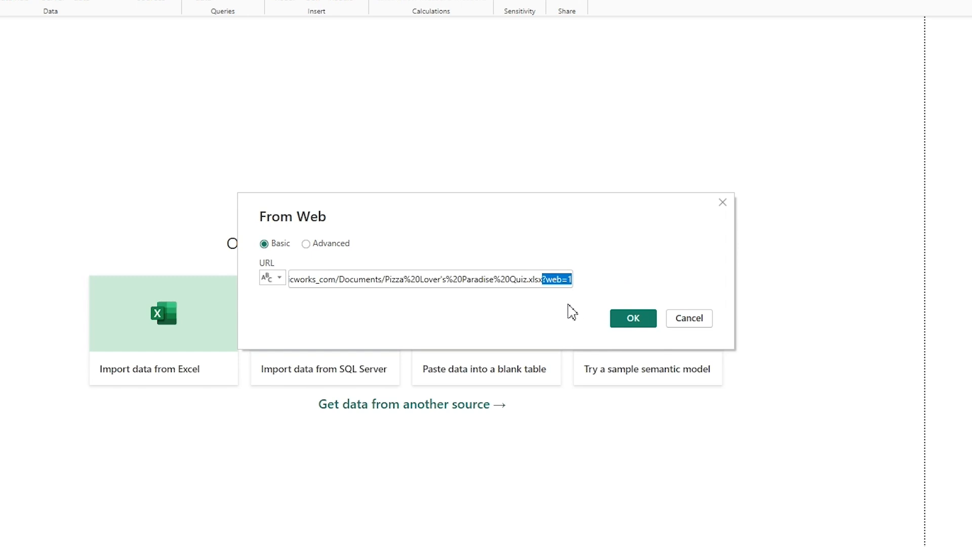
{"action": "mouse_move", "coordinate": [542, 291]}
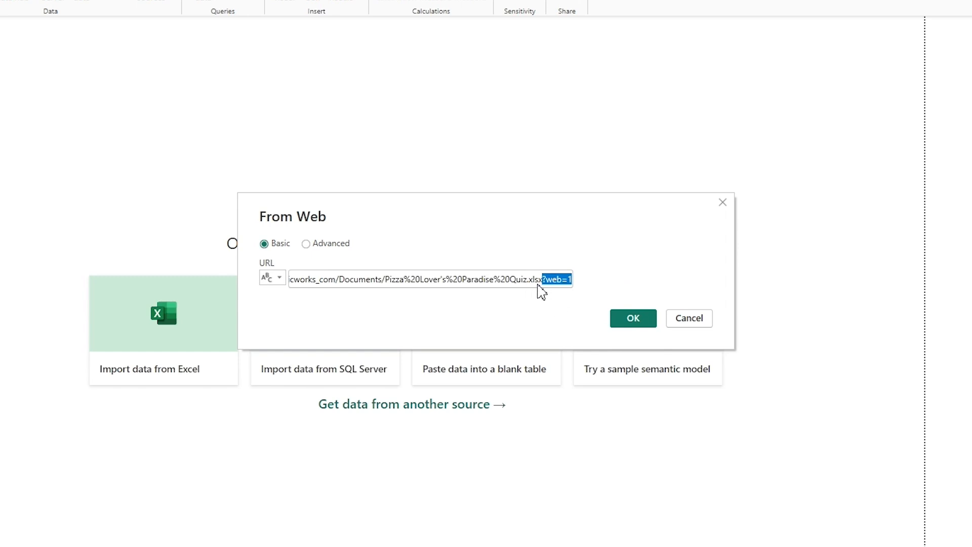
{"action": "mouse_move", "coordinate": [537, 292]}
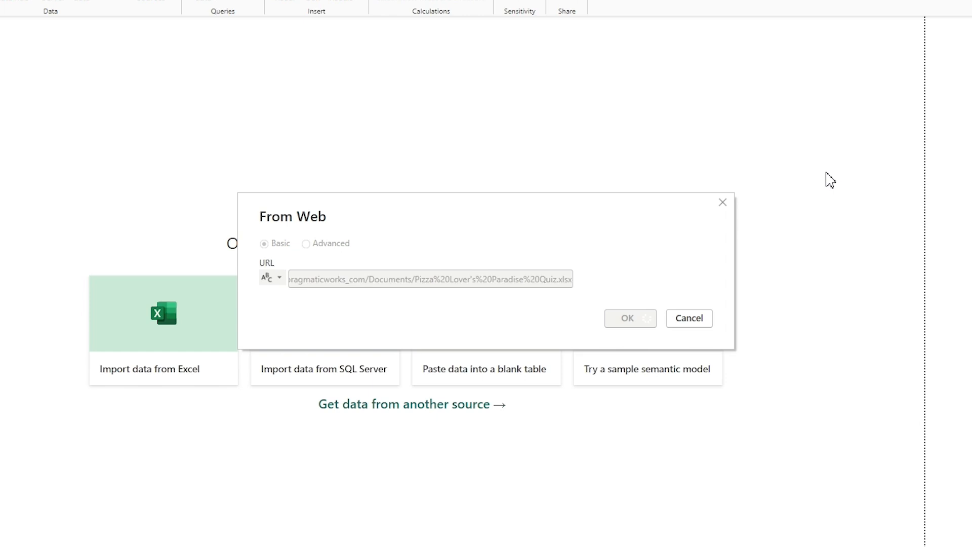
- Sign in with an organizational account and connect to the SharePoint quiz workbook
{"action": "left_click", "coordinate": [627, 318]}
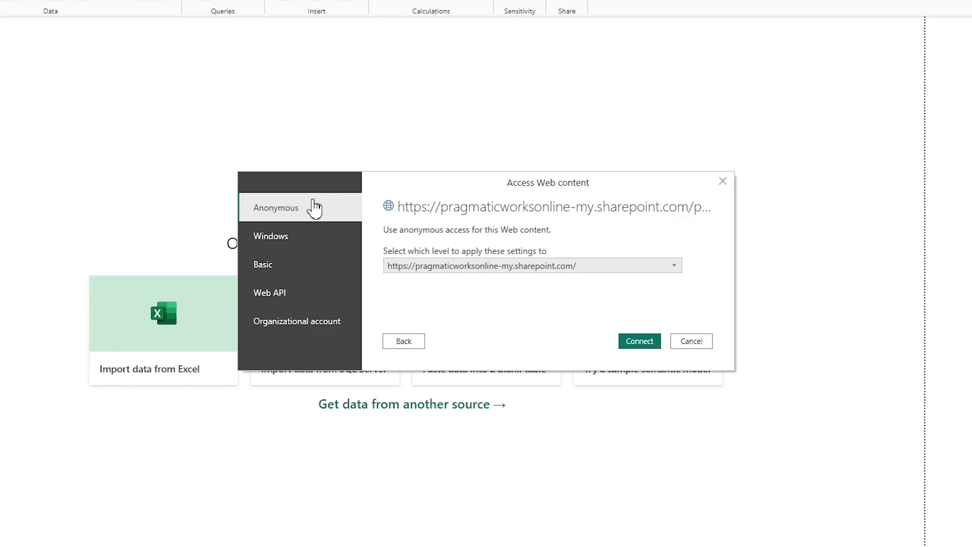
{"action": "mouse_move", "coordinate": [307, 214]}
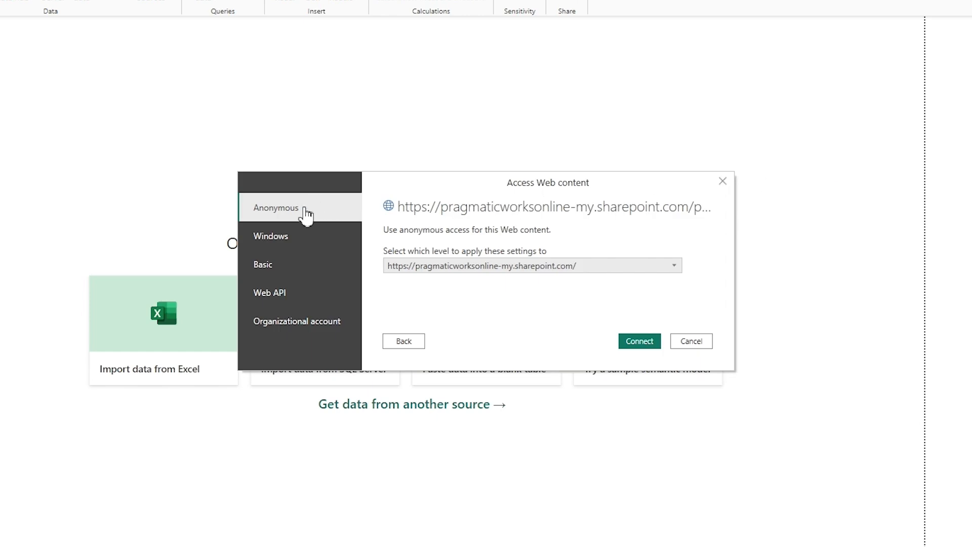
{"action": "mouse_move", "coordinate": [298, 321]}
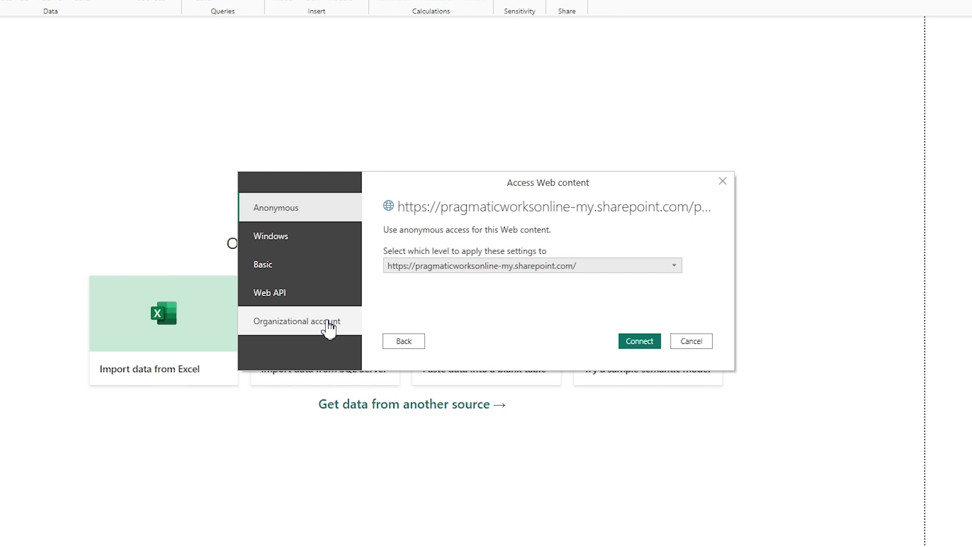
{"action": "mouse_move", "coordinate": [350, 328]}
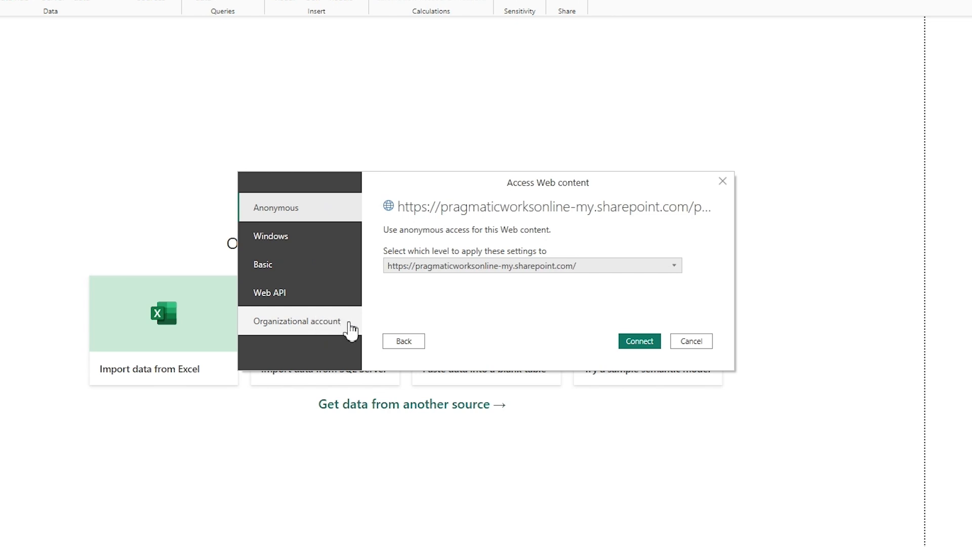
{"action": "mouse_move", "coordinate": [298, 344]}
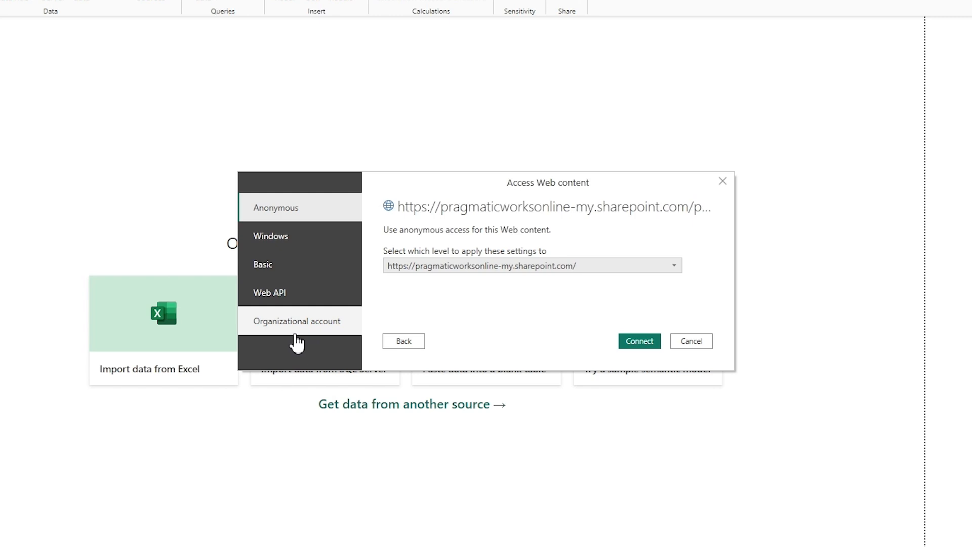
{"action": "mouse_move", "coordinate": [288, 337]}
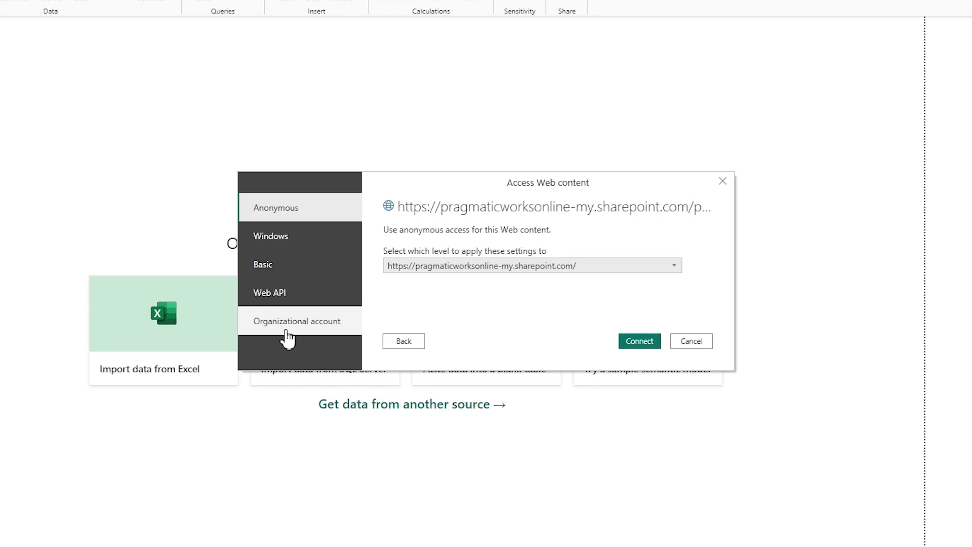
{"action": "left_click", "coordinate": [297, 320]}
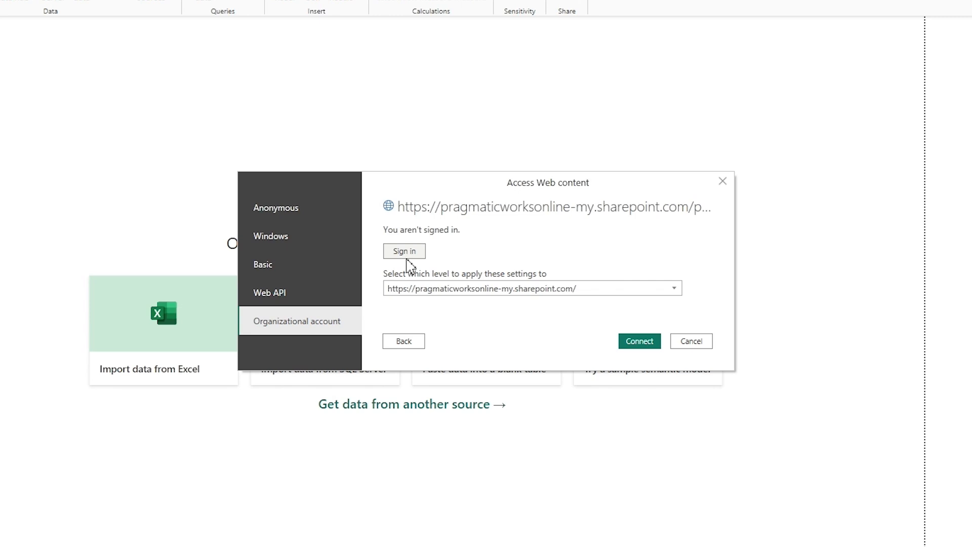
{"action": "left_click", "coordinate": [404, 251]}
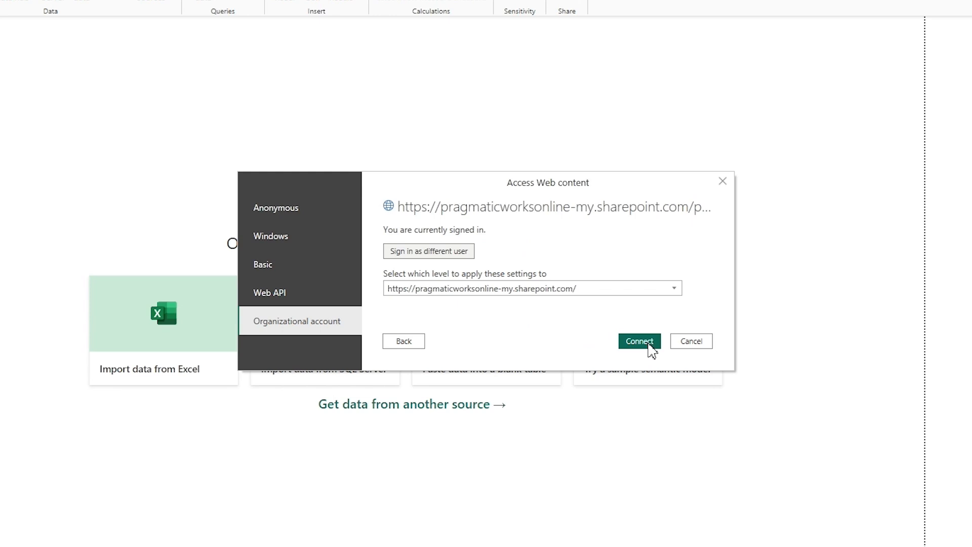
{"action": "left_click", "coordinate": [639, 340]}
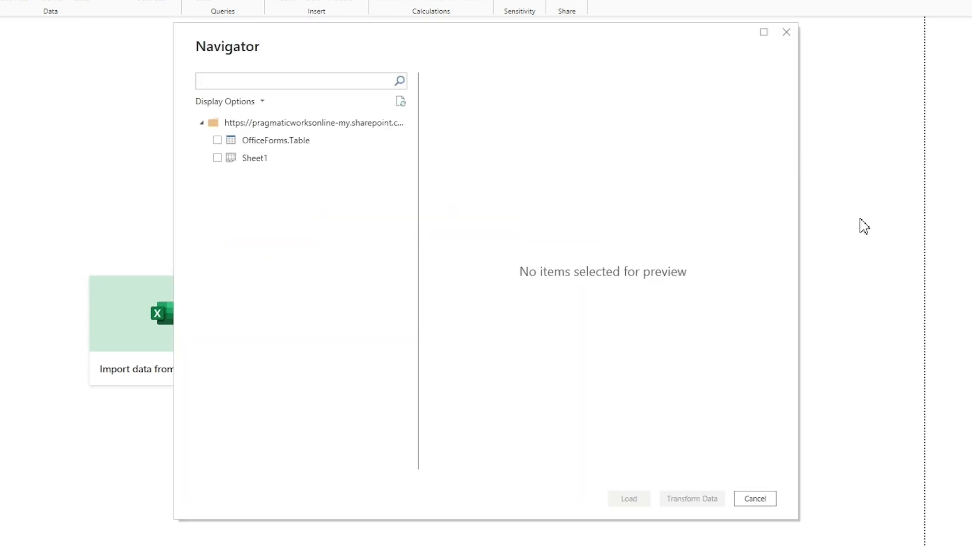
{"action": "mouse_move", "coordinate": [358, 256]}
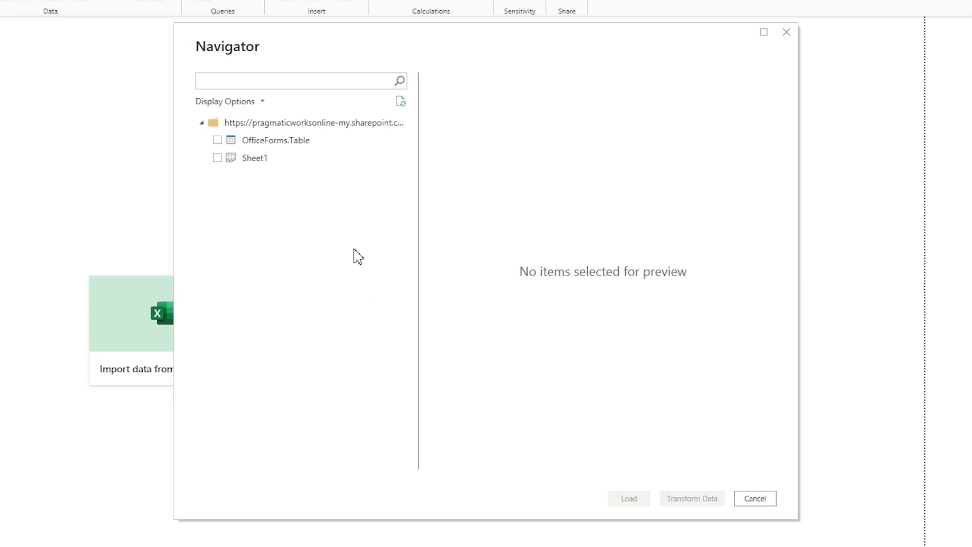
{"action": "mouse_move", "coordinate": [310, 172]}
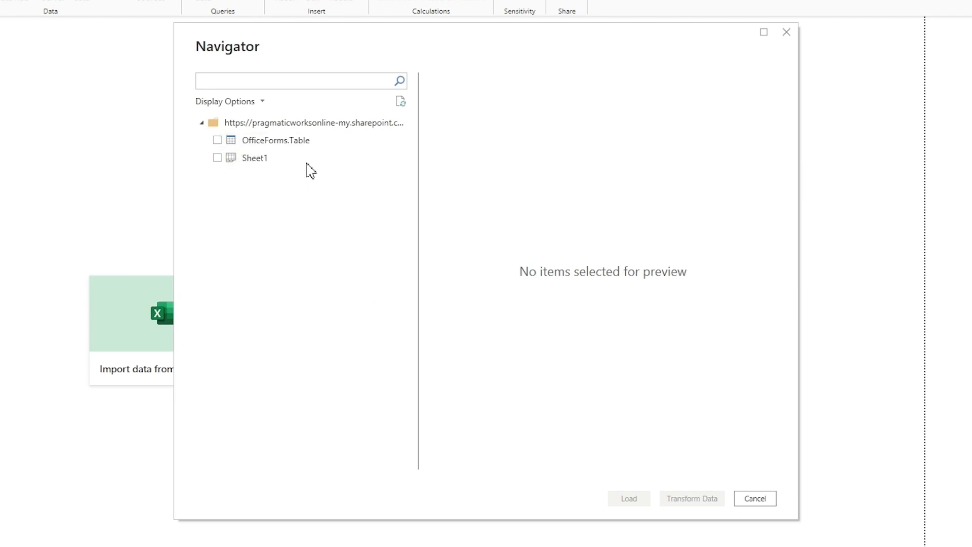
- Preview OfficeForms.Table and Sheet1, then tick OfficeForms.Table for import
{"action": "left_click", "coordinate": [276, 140]}
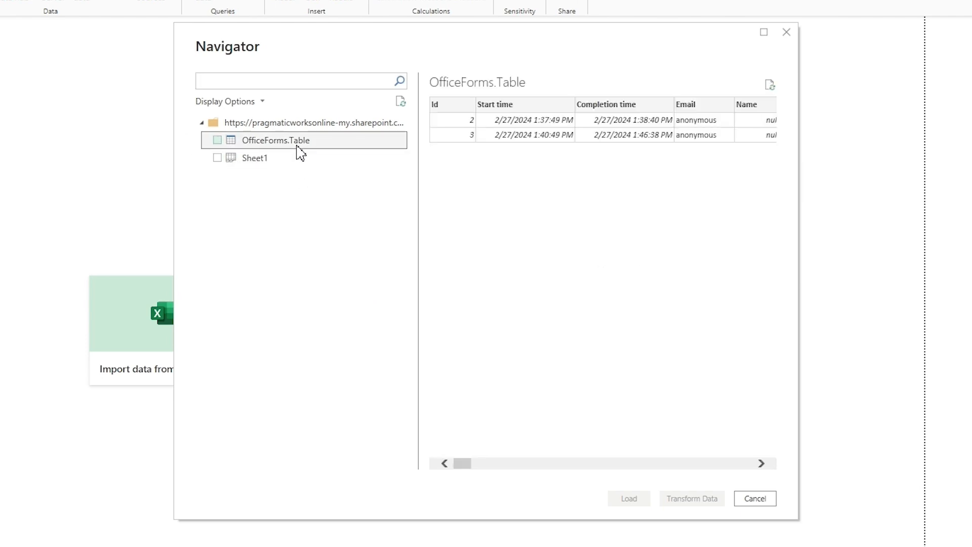
{"action": "left_click", "coordinate": [255, 157]}
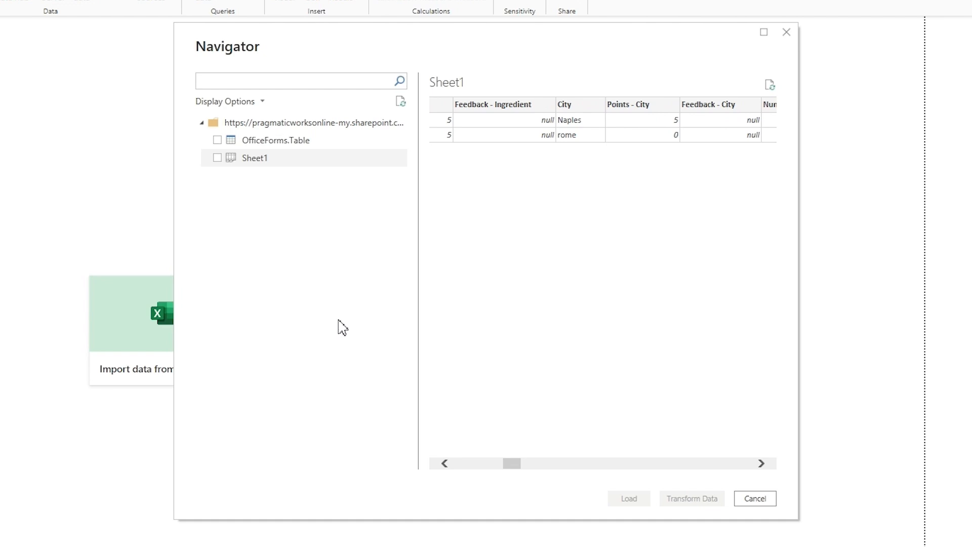
{"action": "left_click", "coordinate": [276, 140]}
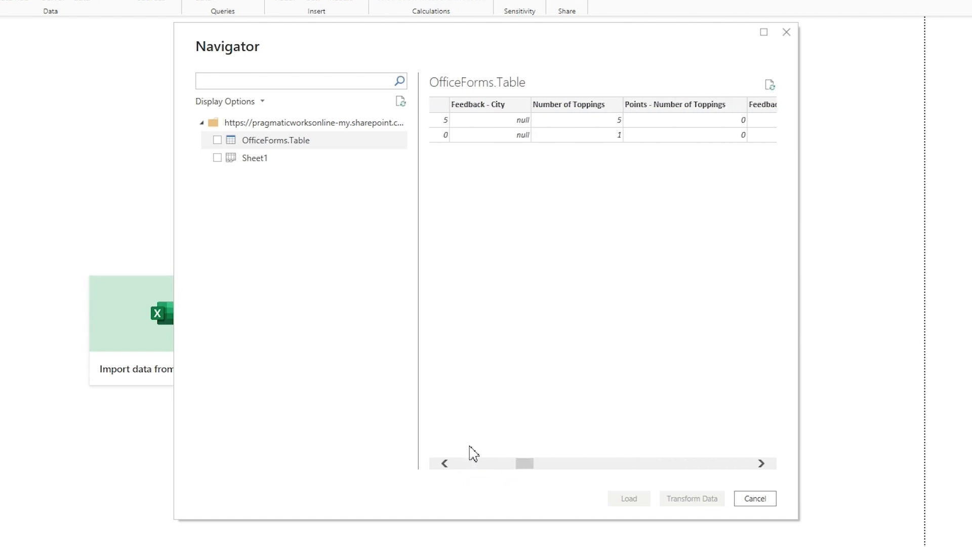
{"action": "left_click", "coordinate": [218, 140]}
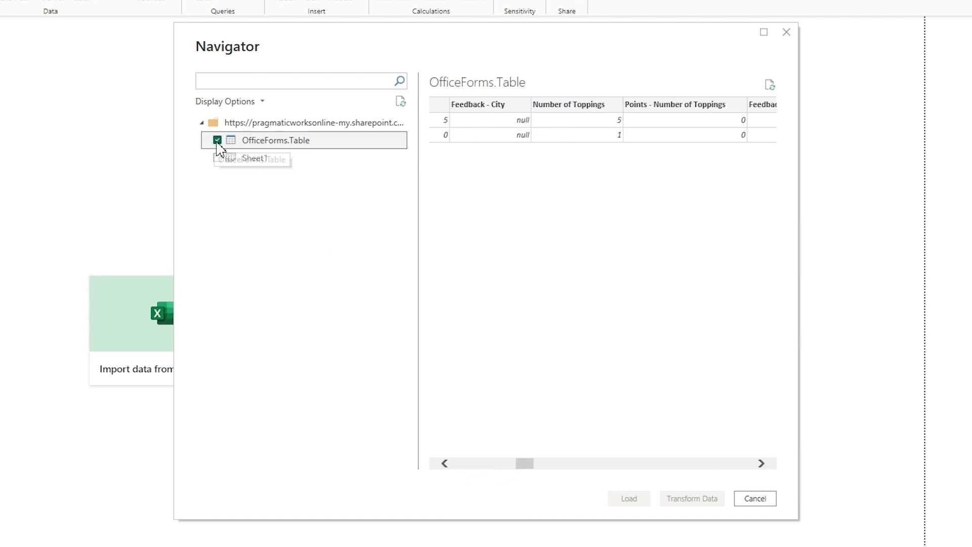
{"action": "left_click", "coordinate": [216, 140]}
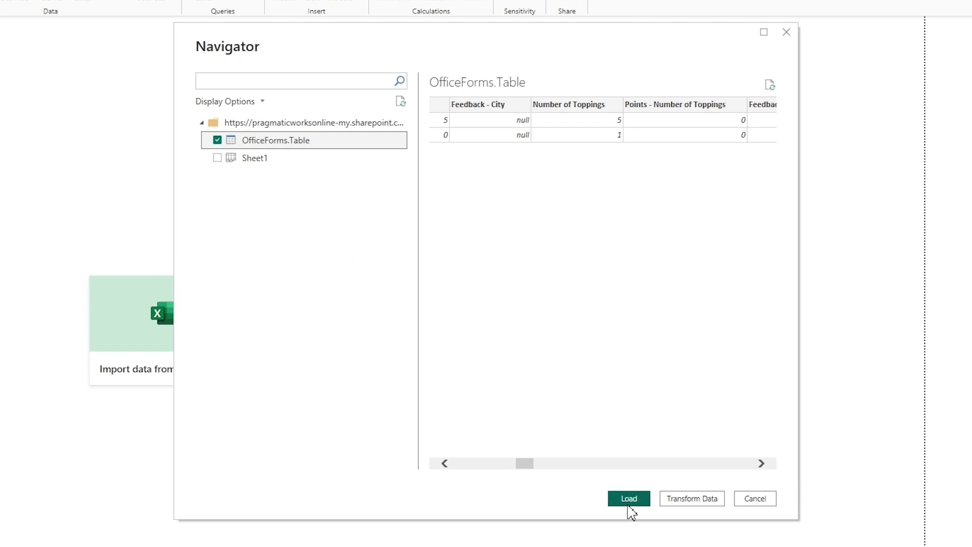
{"action": "mouse_move", "coordinate": [700, 503]}
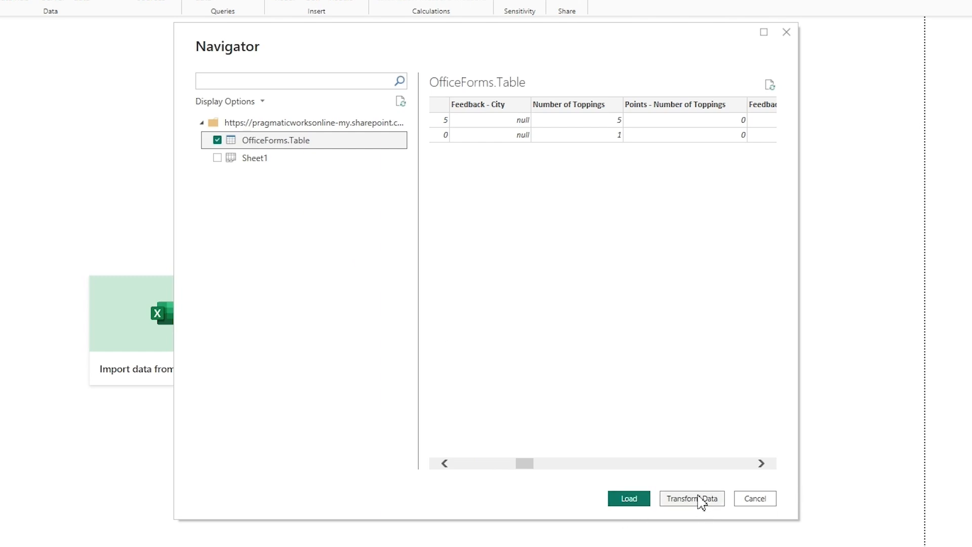
{"action": "mouse_move", "coordinate": [701, 509]}
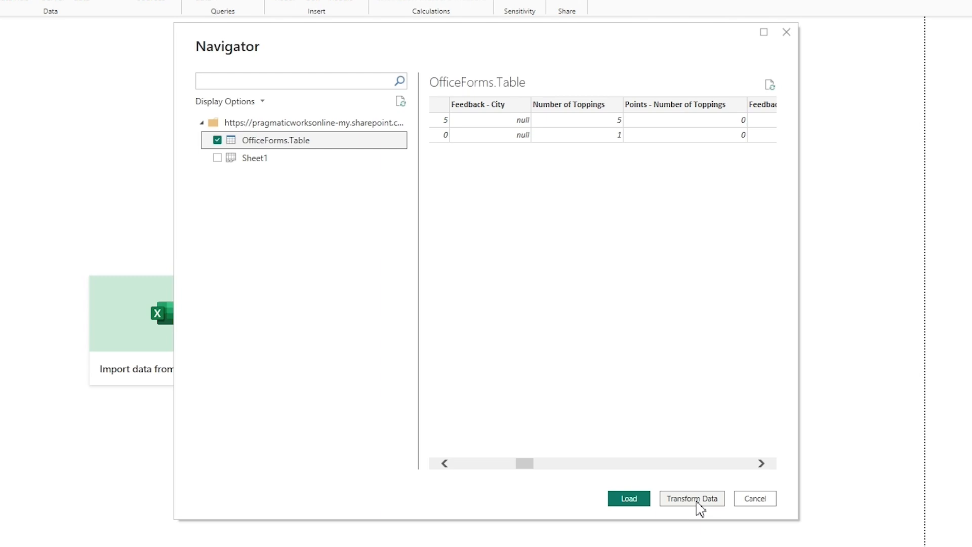
{"action": "mouse_move", "coordinate": [704, 510]}
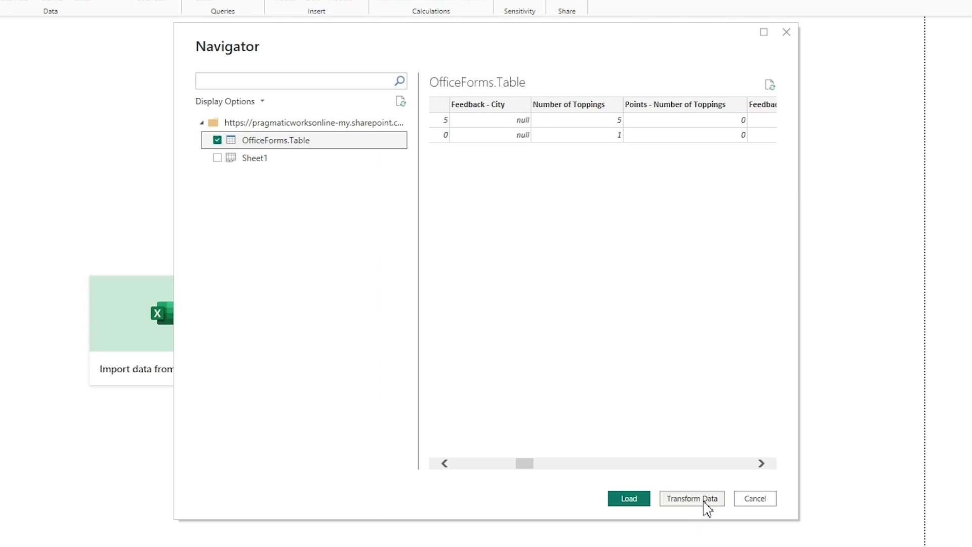
{"action": "mouse_move", "coordinate": [701, 508]}
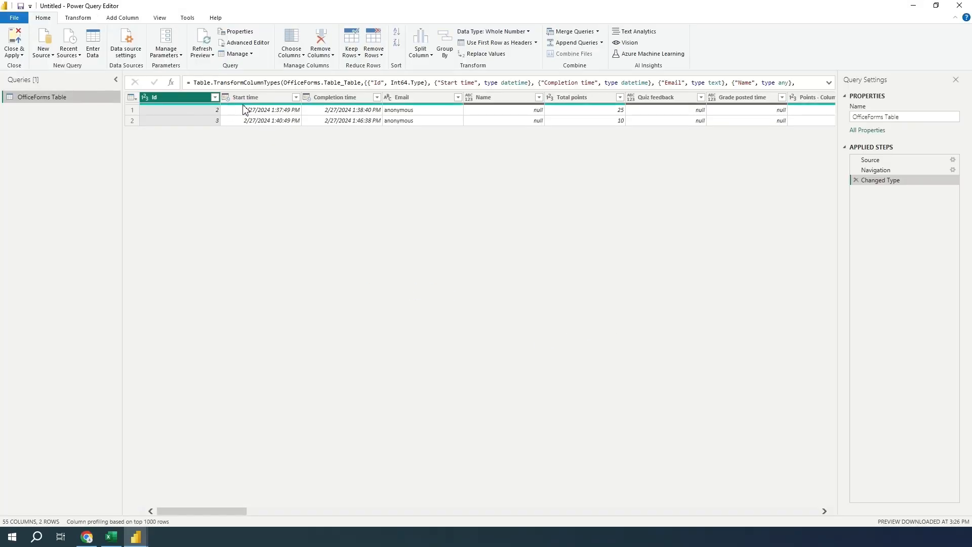
{"action": "mouse_move", "coordinate": [630, 169]}
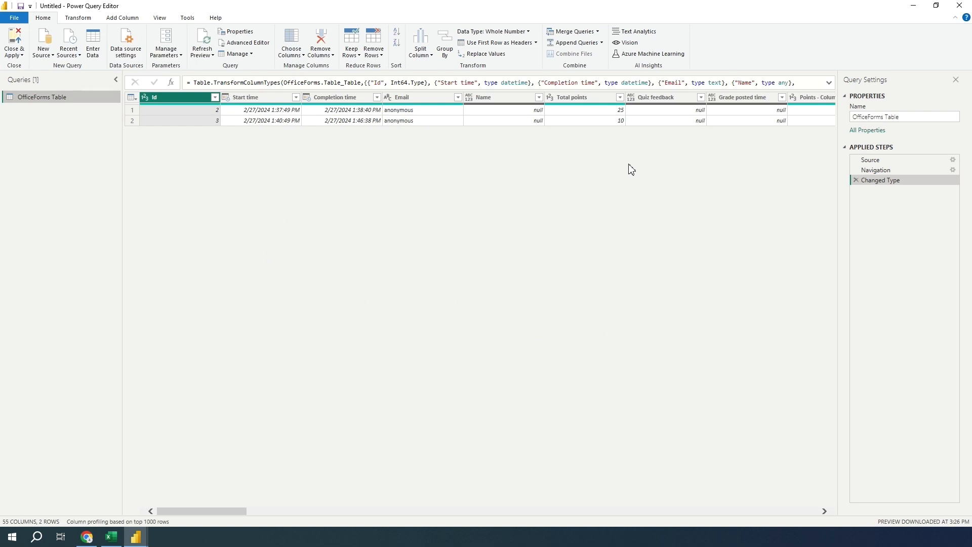
{"action": "mouse_move", "coordinate": [400, 182]}
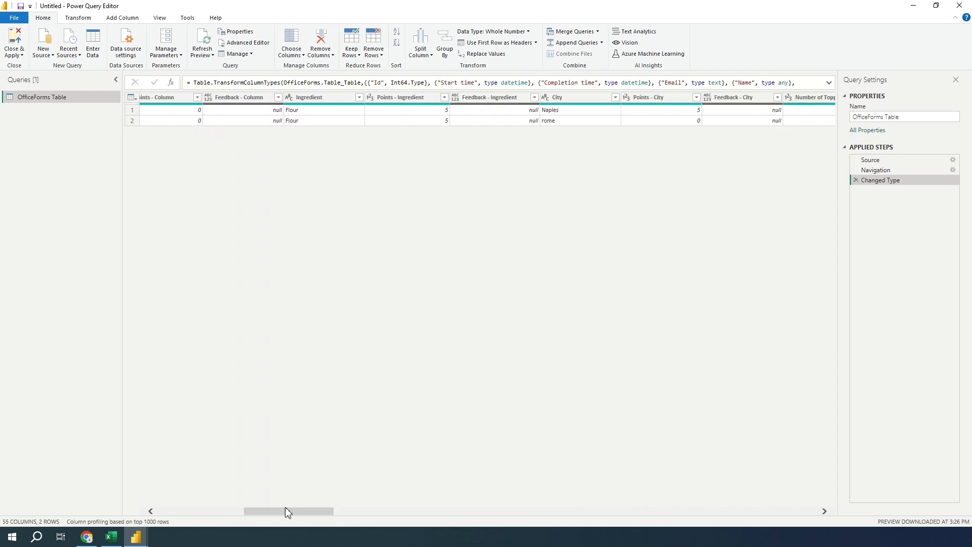
{"action": "left_click", "coordinate": [309, 96]}
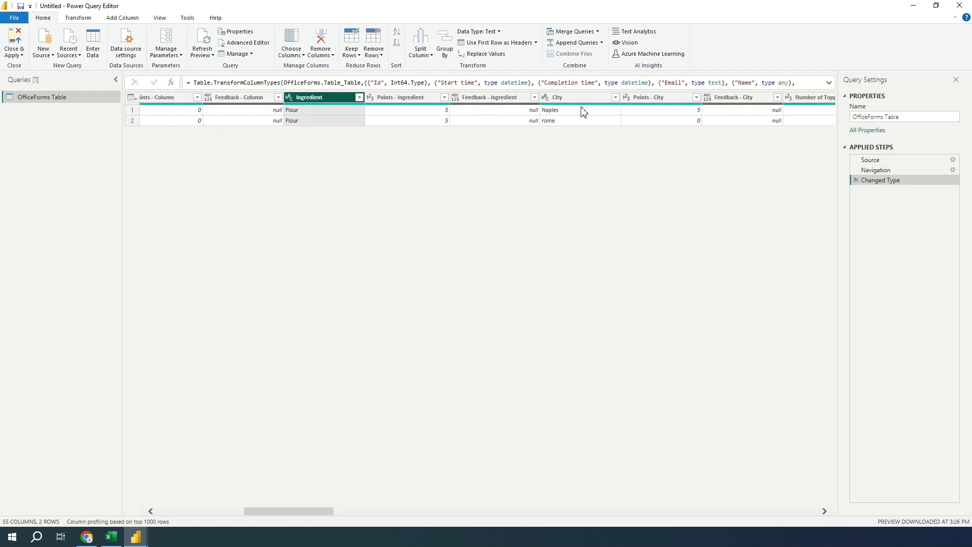
{"action": "left_click", "coordinate": [580, 96]}
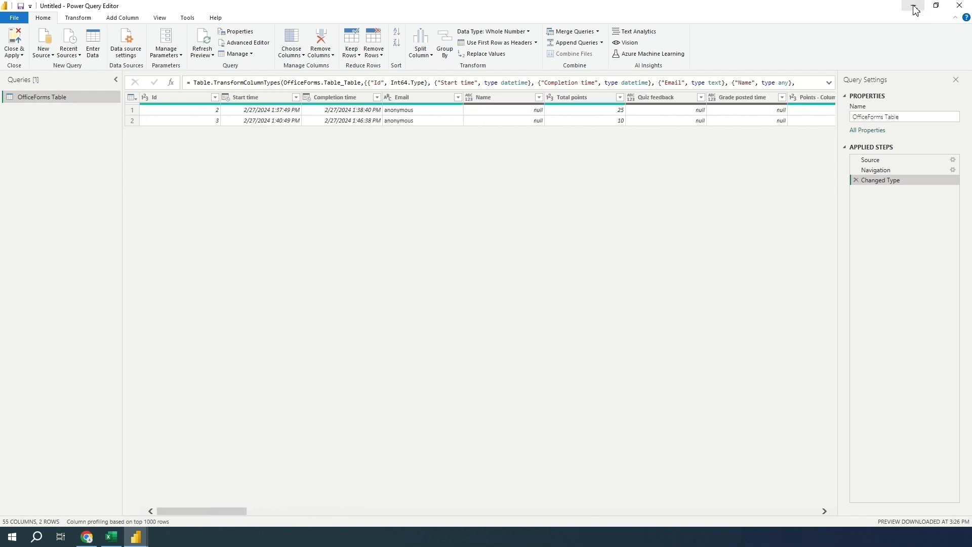
{"action": "mouse_move", "coordinate": [914, 7]}
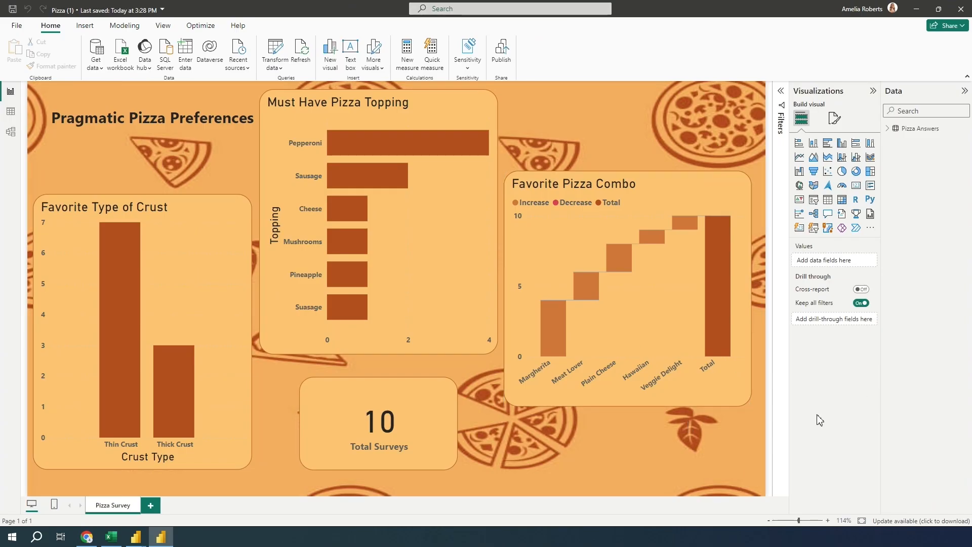
- Select the Total Surveys card and expand the Pizza Answers table fields
{"action": "left_click", "coordinate": [378, 424]}
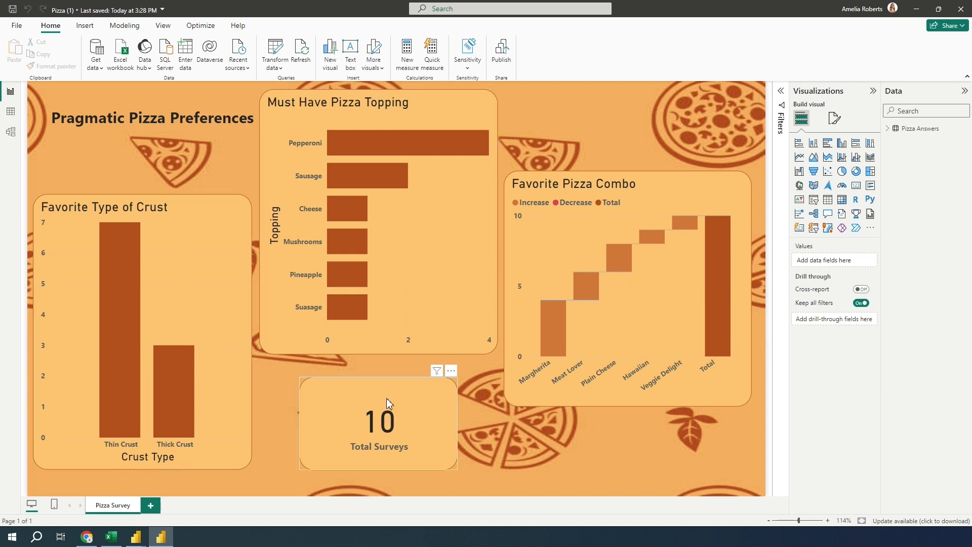
{"action": "mouse_move", "coordinate": [373, 402]}
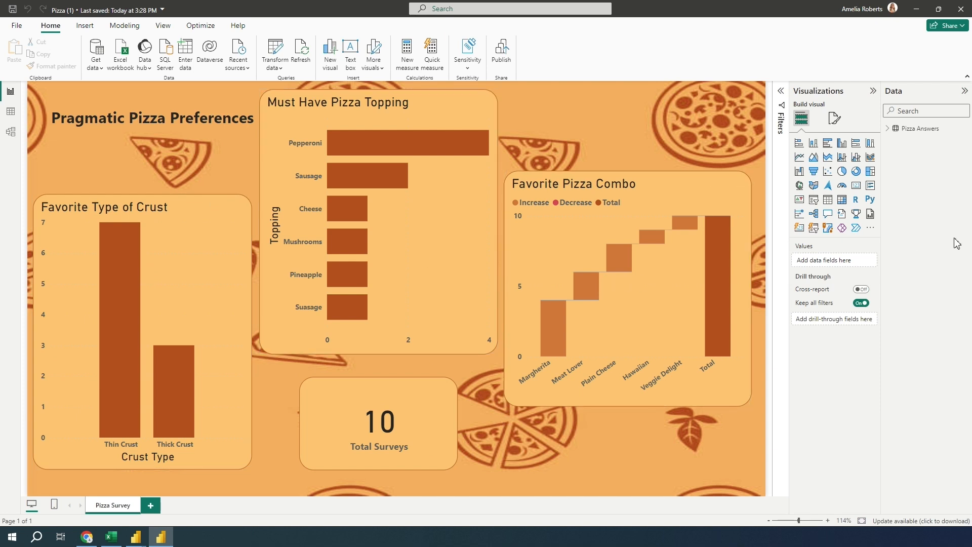
{"action": "left_click", "coordinate": [892, 128]}
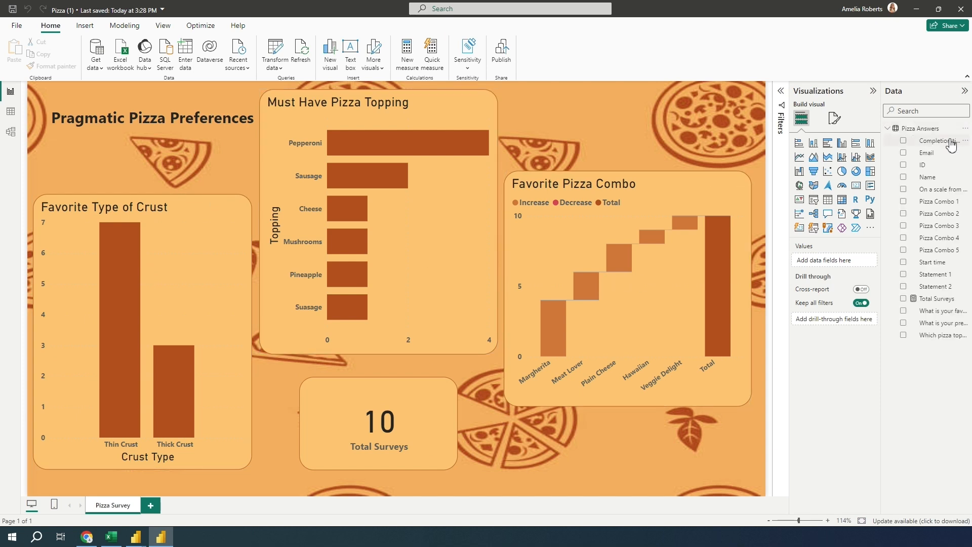
{"action": "mouse_move", "coordinate": [948, 185]}
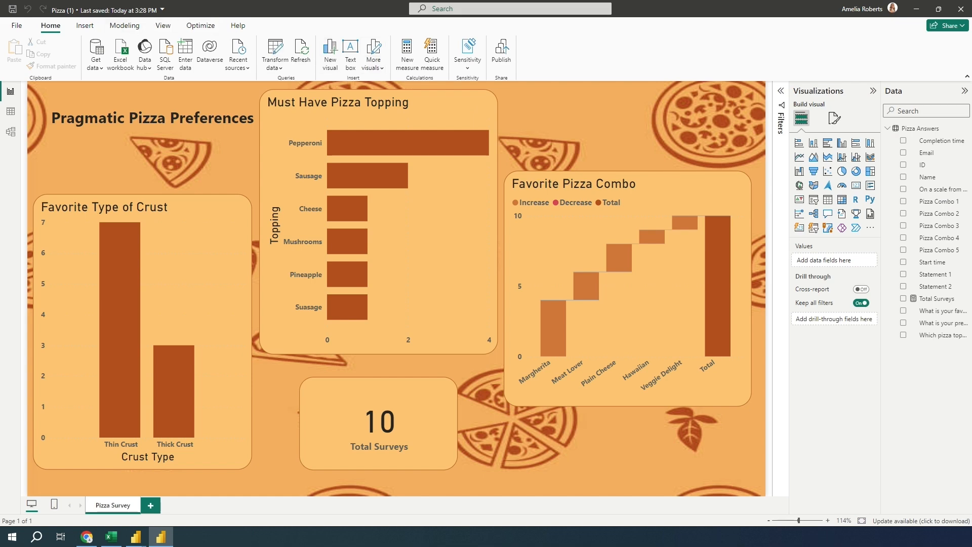
{"action": "mouse_move", "coordinate": [353, 540]}
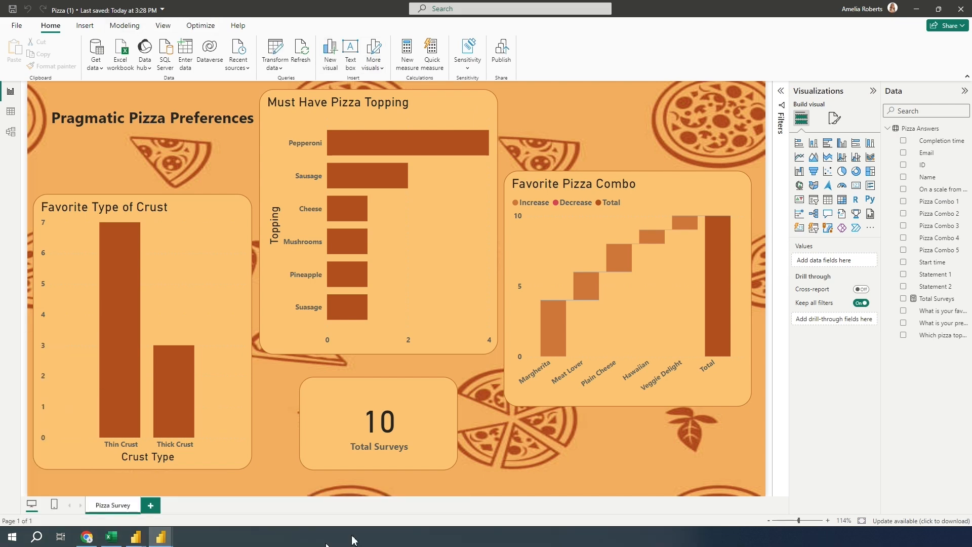
{"action": "mouse_move", "coordinate": [523, 47]}
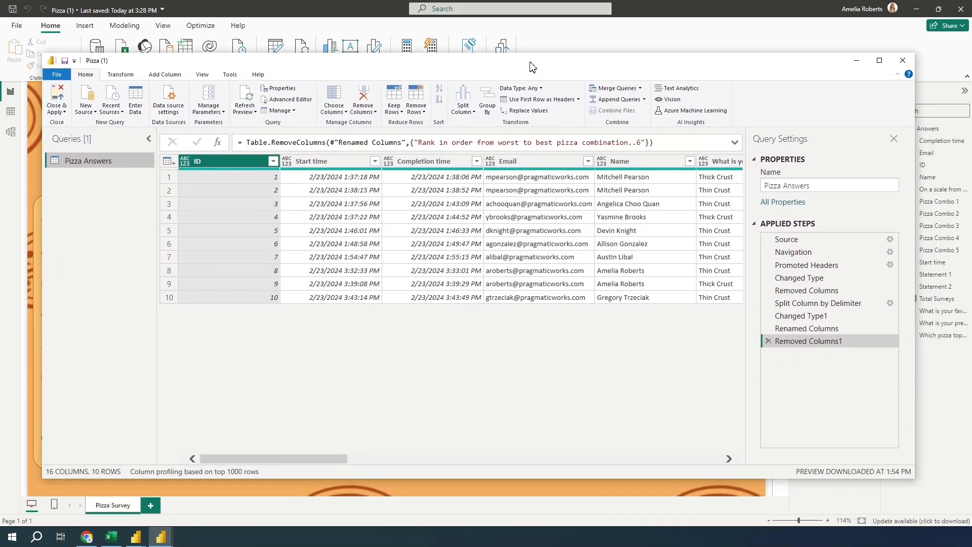
- Maximize the Power Query Editor to review the Pizza Answers crust and topping columns
{"action": "left_click", "coordinate": [879, 60]}
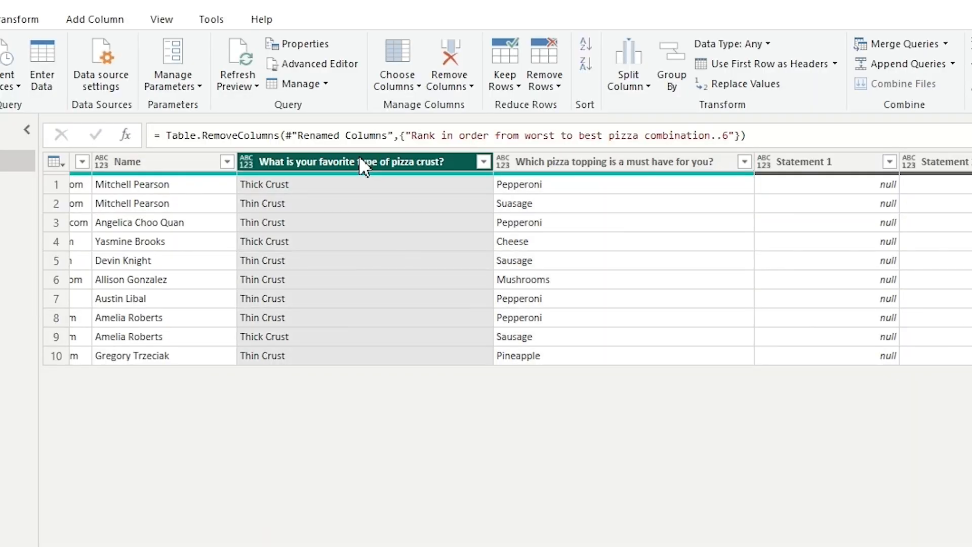
{"action": "mouse_move", "coordinate": [624, 168]}
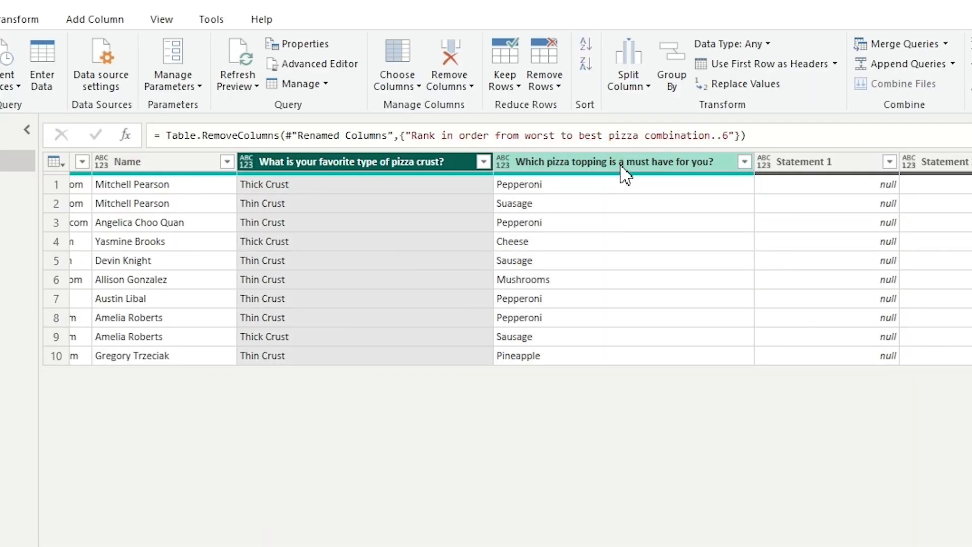
{"action": "mouse_move", "coordinate": [654, 173]}
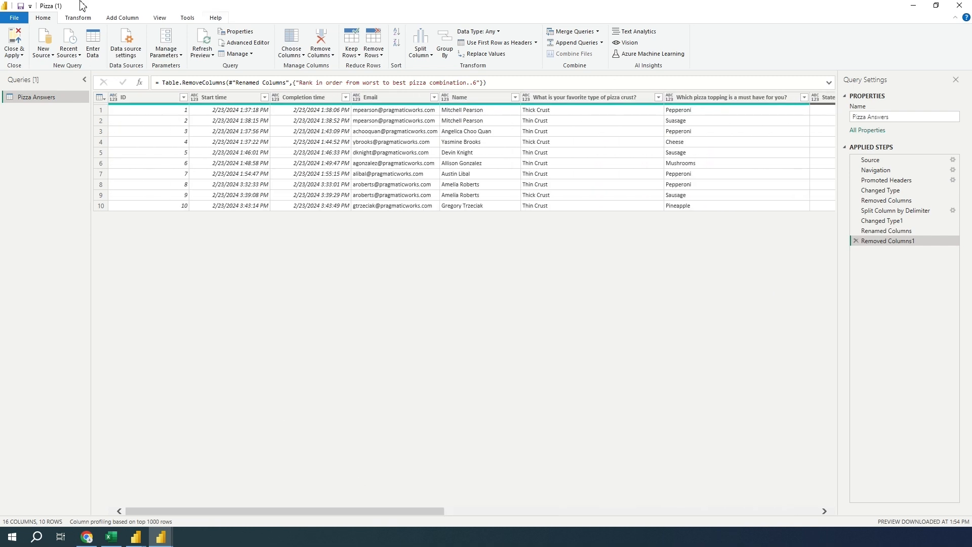
{"action": "mouse_move", "coordinate": [403, 259]}
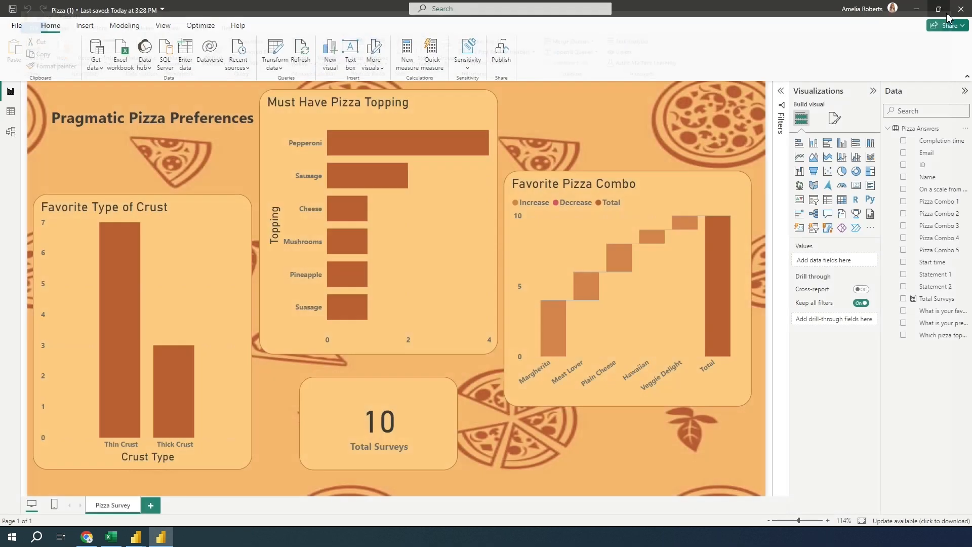
{"action": "left_click", "coordinate": [392, 319]}
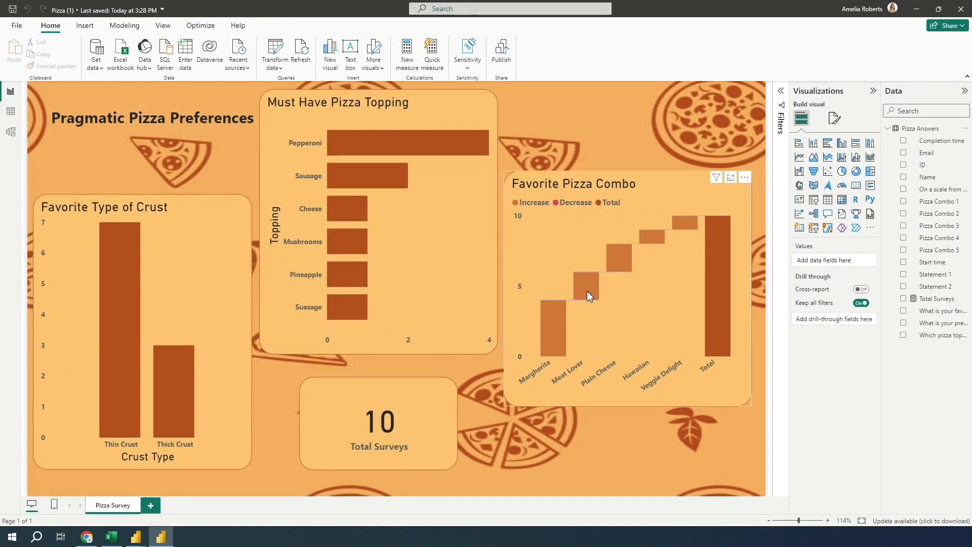
{"action": "mouse_move", "coordinate": [588, 295]}
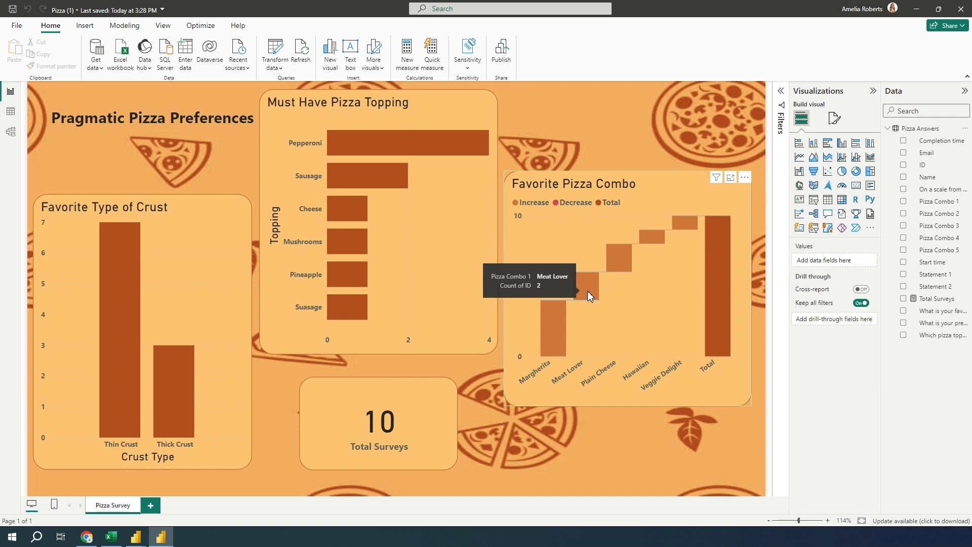
{"action": "mouse_move", "coordinate": [559, 166]}
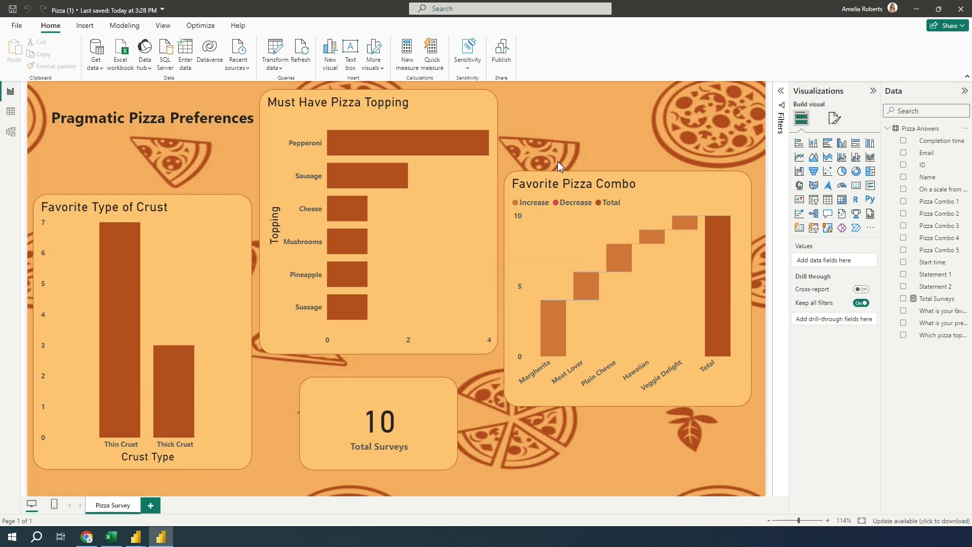
{"action": "mouse_move", "coordinate": [205, 172]}
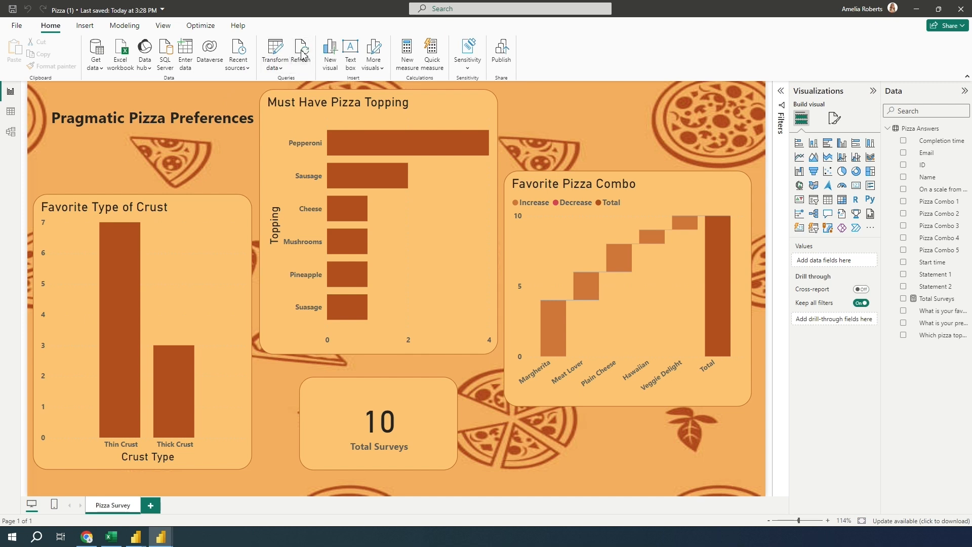
- Refresh the Pizza report so Total Surveys updates to 11
{"action": "left_click", "coordinate": [302, 50]}
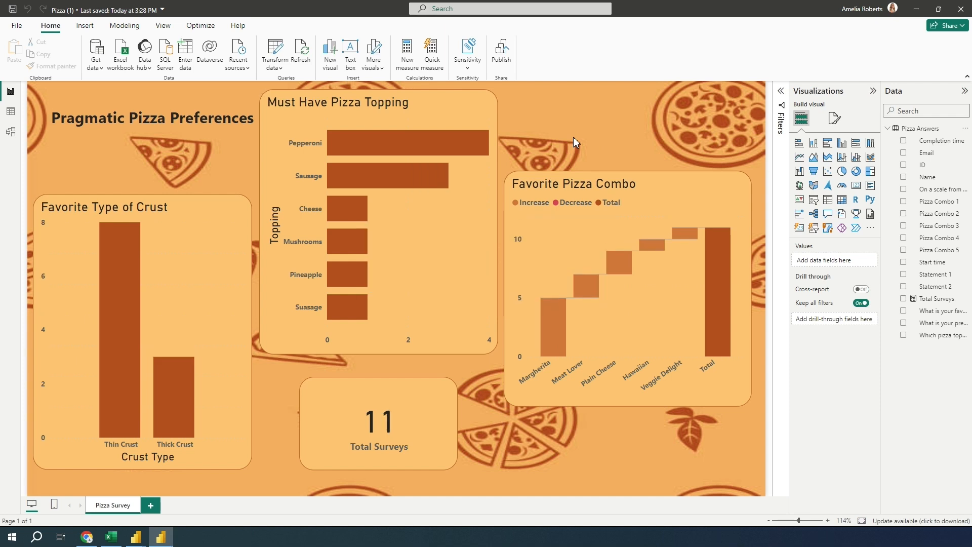
{"action": "mouse_move", "coordinate": [492, 440]}
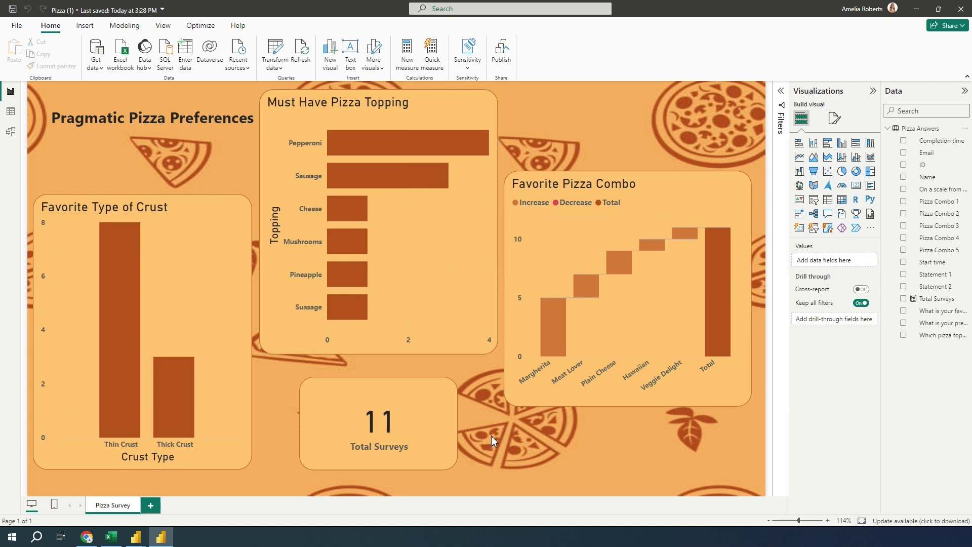
{"action": "mouse_move", "coordinate": [278, 443]}
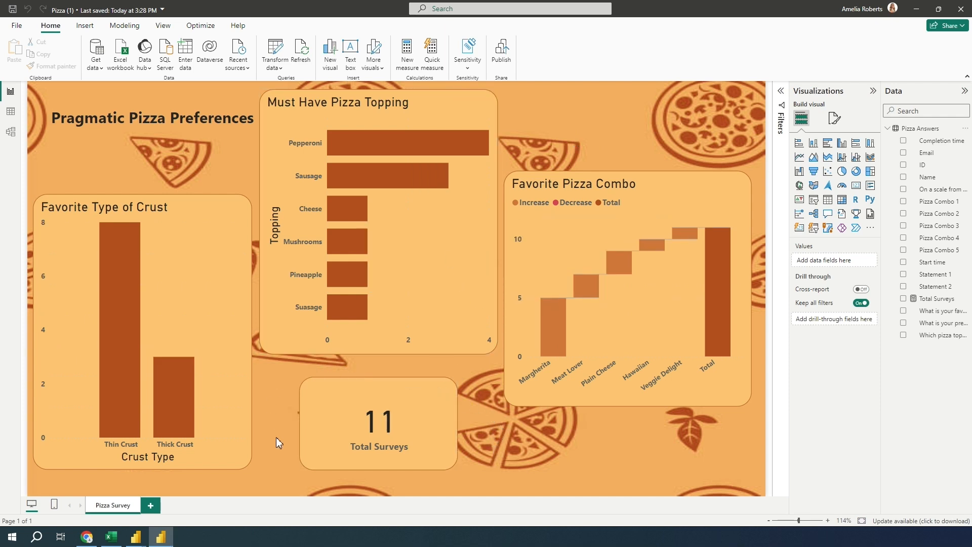
{"action": "left_click", "coordinate": [378, 422]}
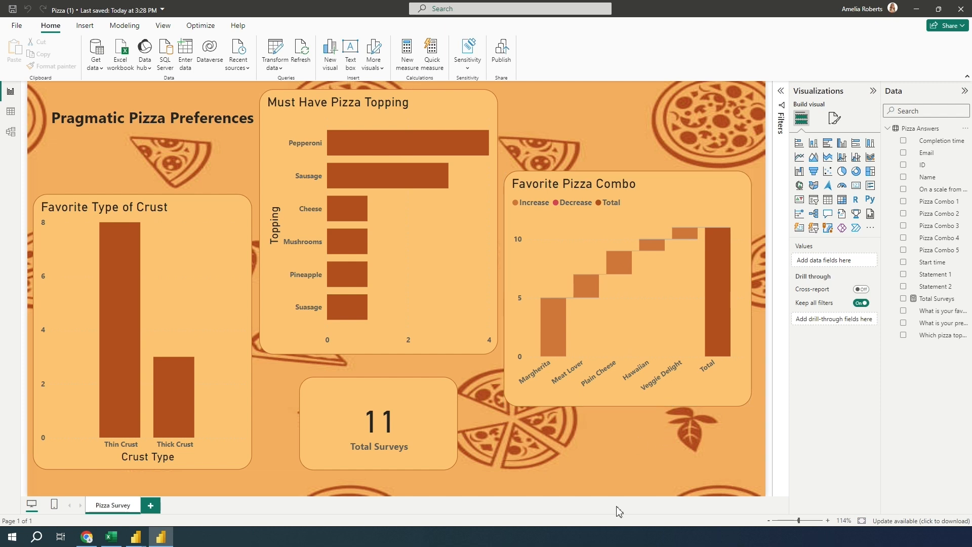
{"action": "left_click", "coordinate": [153, 119]}
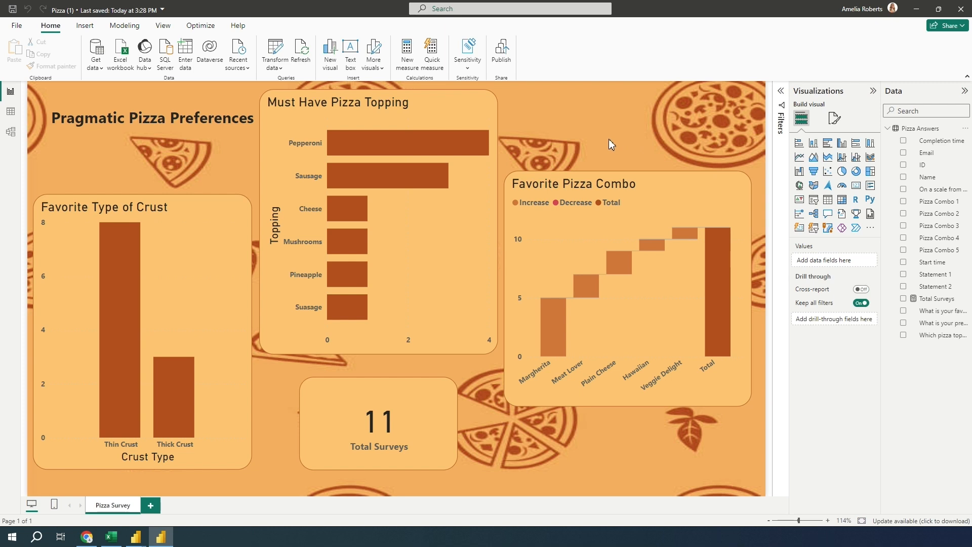
{"action": "mouse_move", "coordinate": [284, 85]}
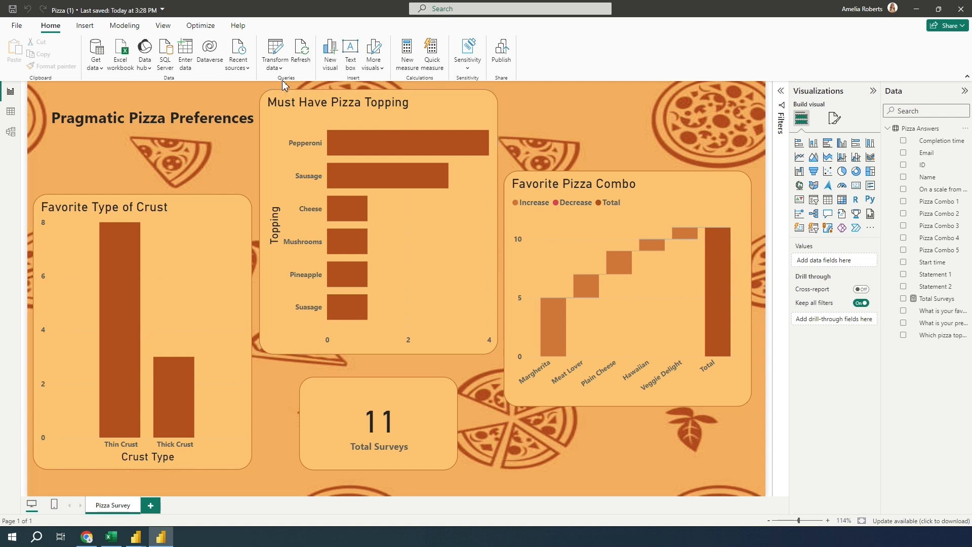
{"action": "mouse_move", "coordinate": [566, 136]}
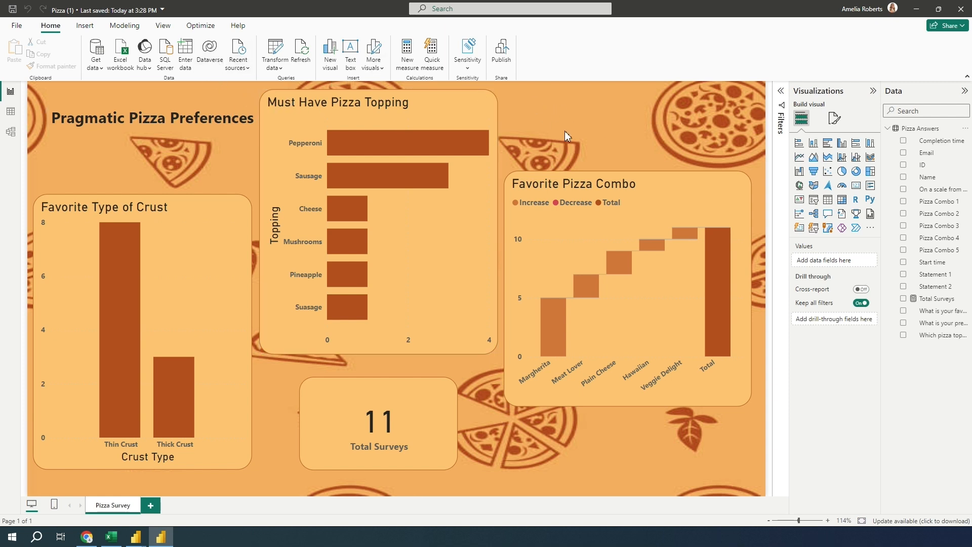
{"action": "mouse_move", "coordinate": [525, 72]}
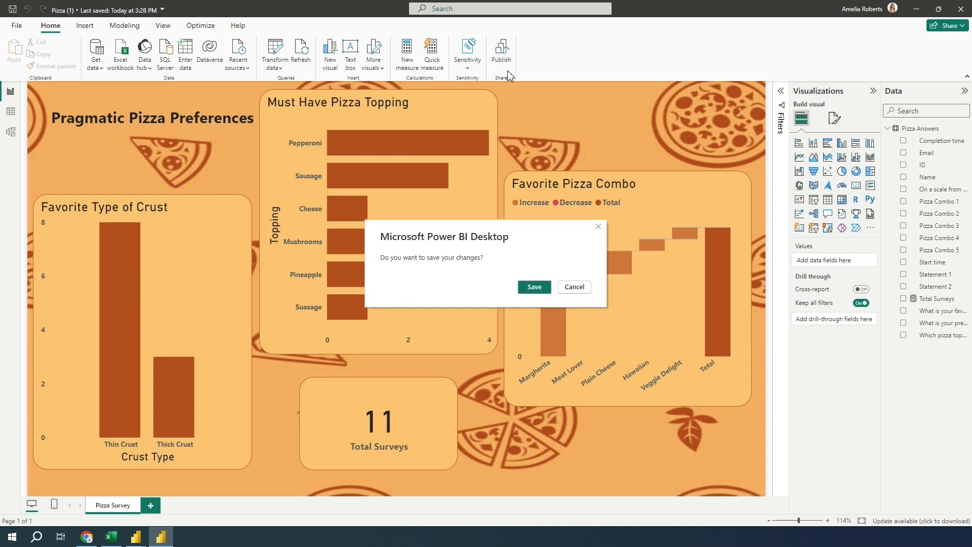
- Save the Pizza report, publish it to DIAD Class, and open it in Power BI
{"action": "left_click", "coordinate": [572, 287]}
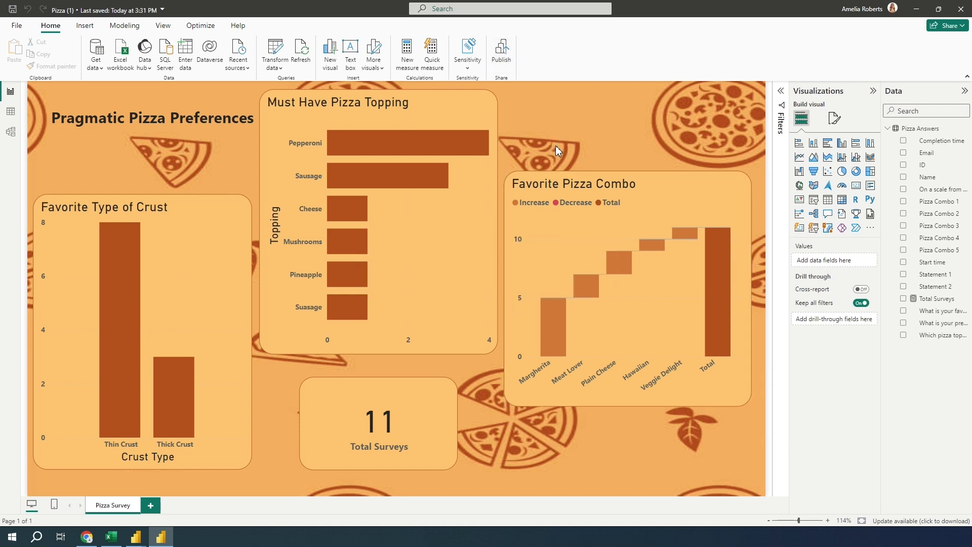
{"action": "left_click", "coordinate": [501, 51]}
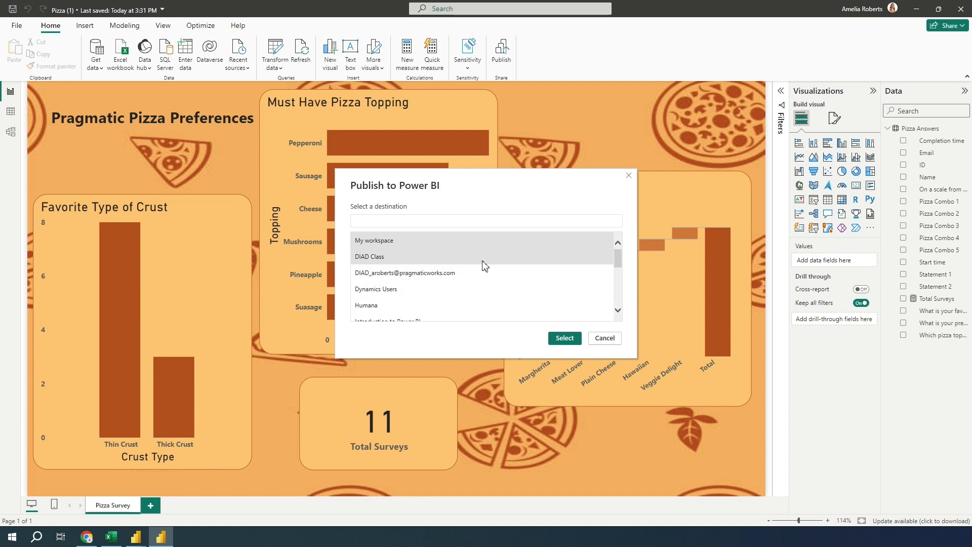
{"action": "mouse_move", "coordinate": [376, 266]}
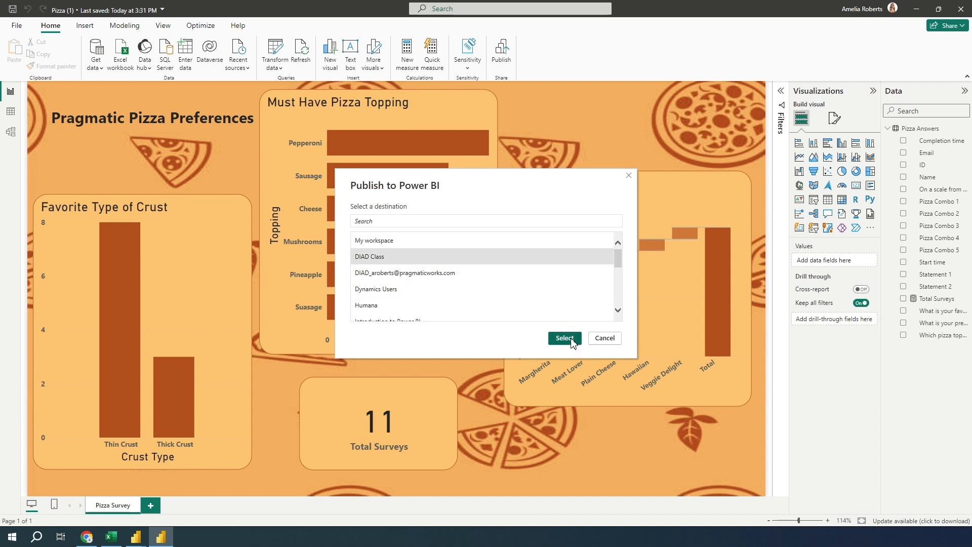
{"action": "left_click", "coordinate": [563, 338]}
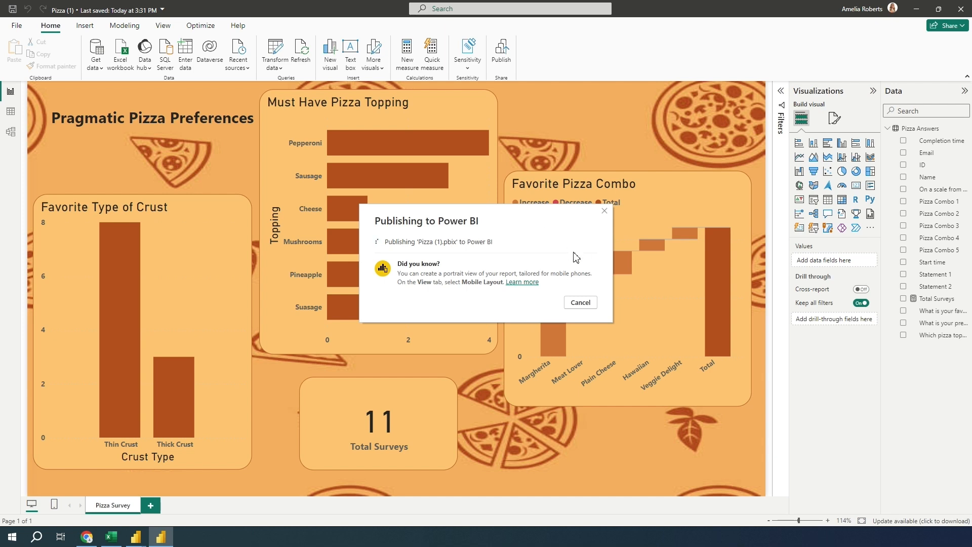
{"action": "mouse_move", "coordinate": [455, 312]}
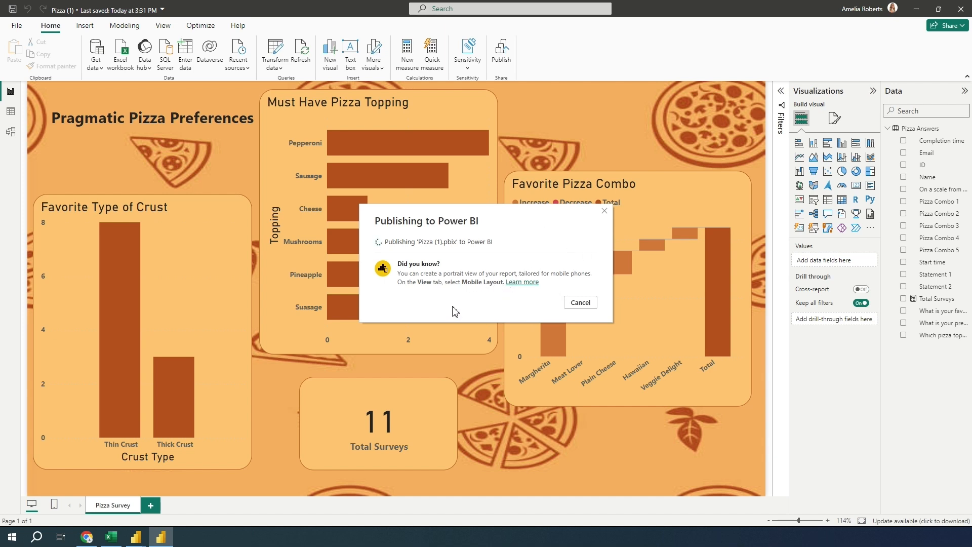
{"action": "mouse_move", "coordinate": [458, 310]}
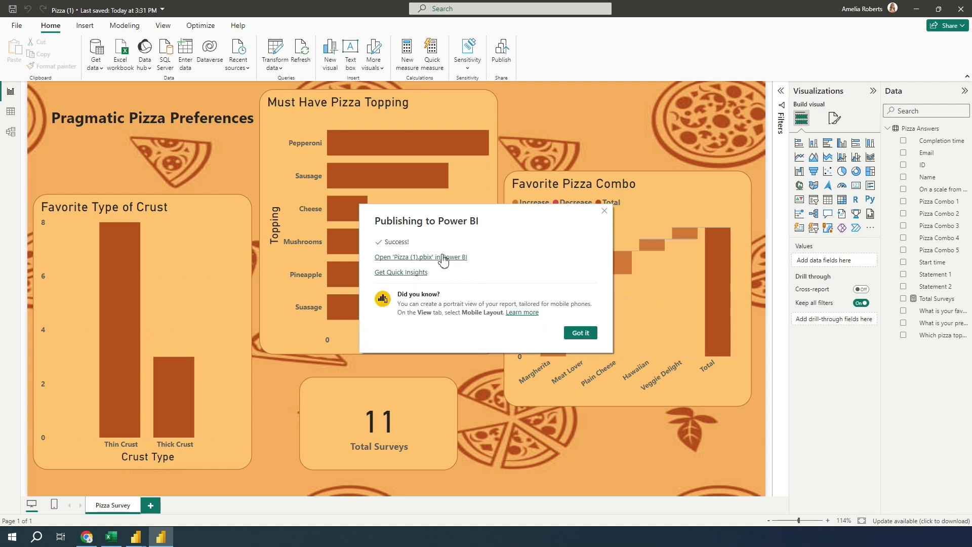
{"action": "left_click", "coordinate": [421, 257]}
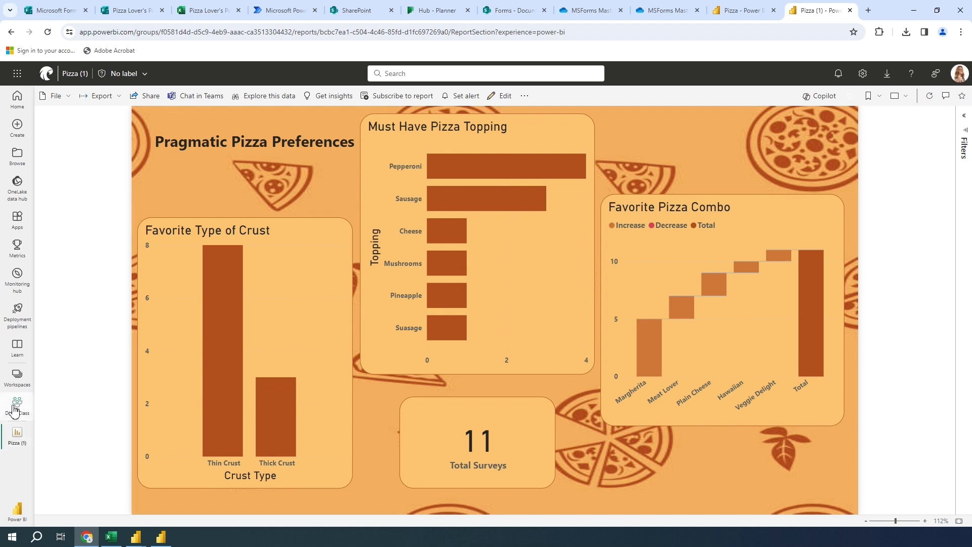
- Open the Pizza (1) semantic model's settings in the DIAD Class workspace
{"action": "left_click", "coordinate": [17, 407]}
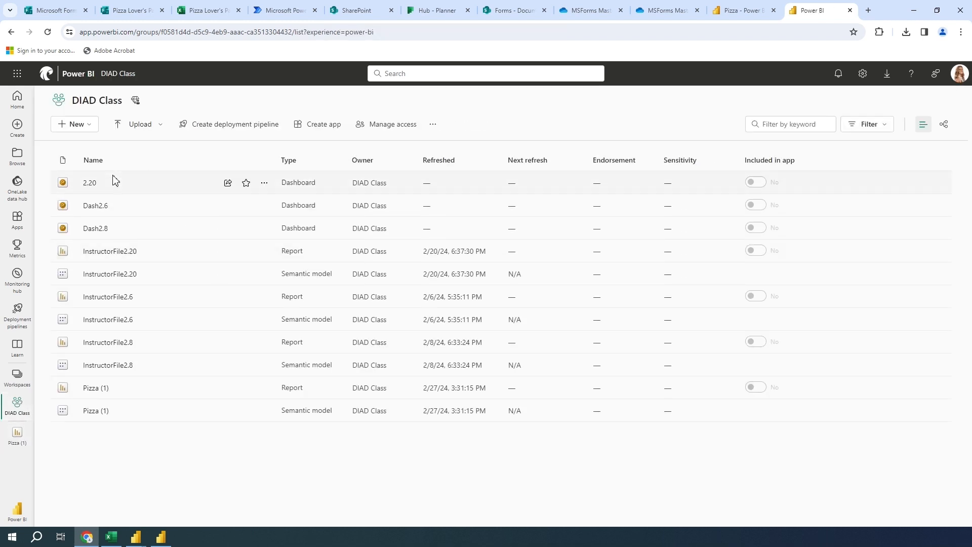
{"action": "mouse_move", "coordinate": [109, 410]}
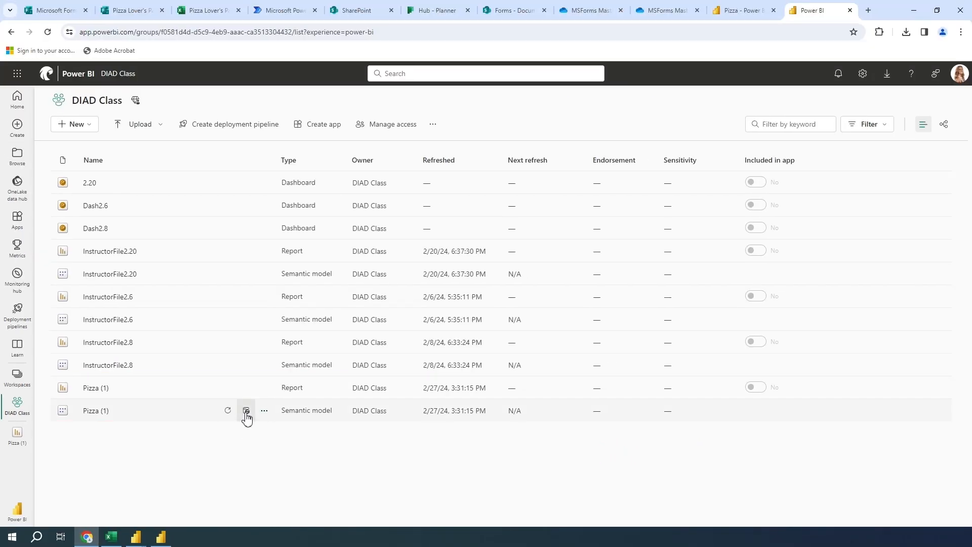
{"action": "left_click", "coordinate": [246, 414]}
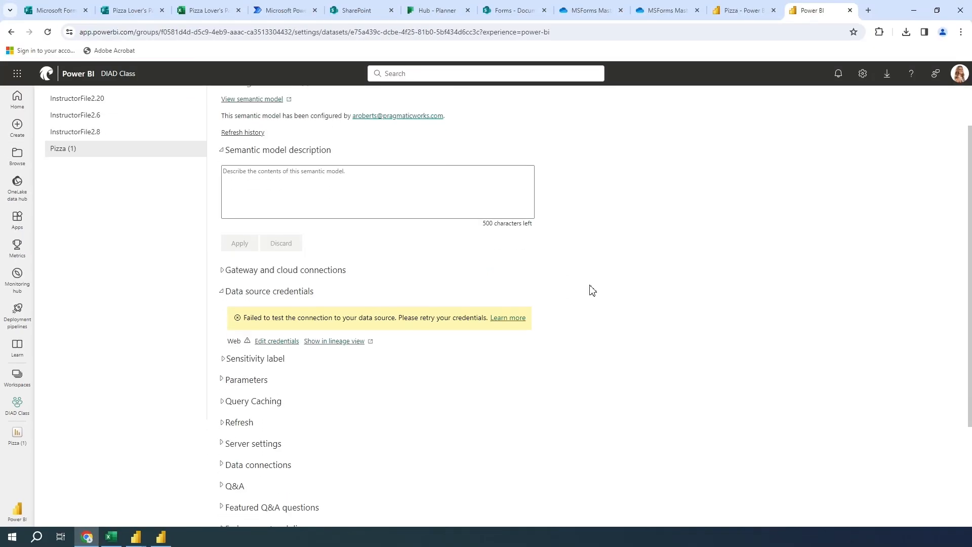
- Review the Refresh schedule settings, then dismiss Desktop's publishing success message
{"action": "scroll", "scroll_direction": "down", "scroll_amount": 3}
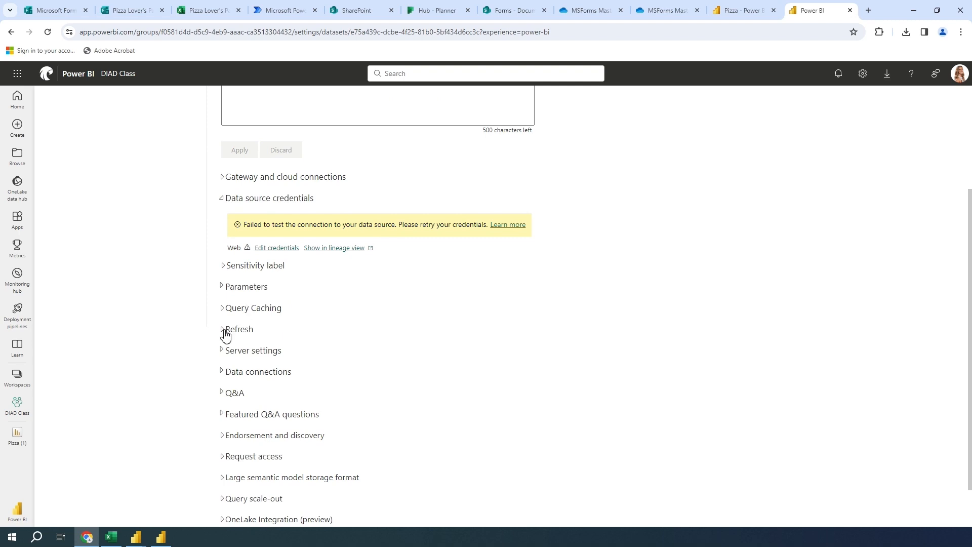
{"action": "left_click", "coordinate": [238, 329]}
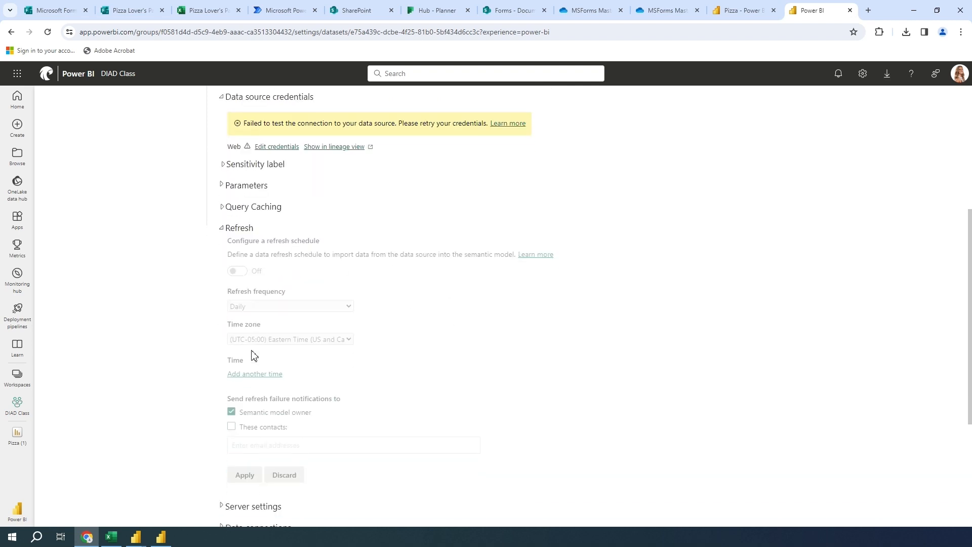
{"action": "scroll", "scroll_direction": "up", "scroll_amount": 3}
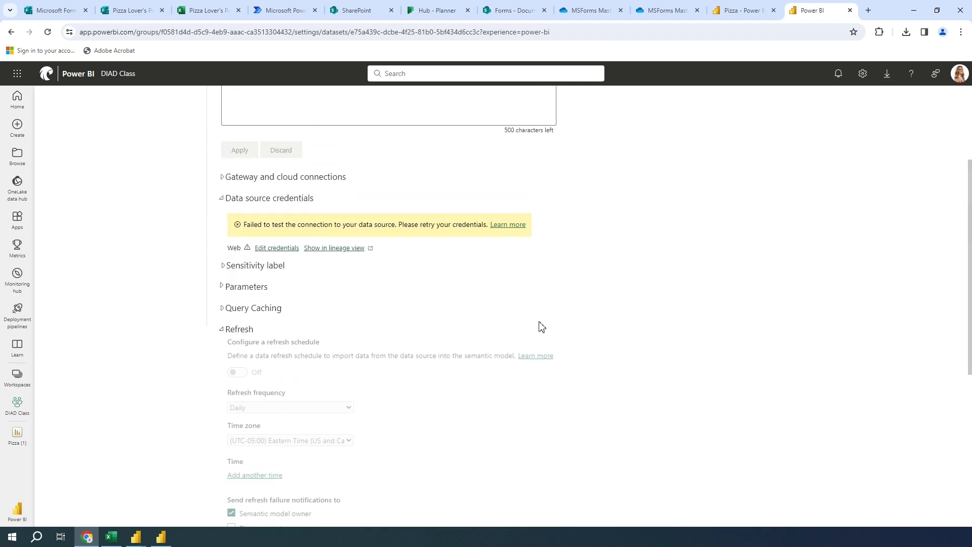
{"action": "scroll", "scroll_direction": "up", "scroll_amount": 3}
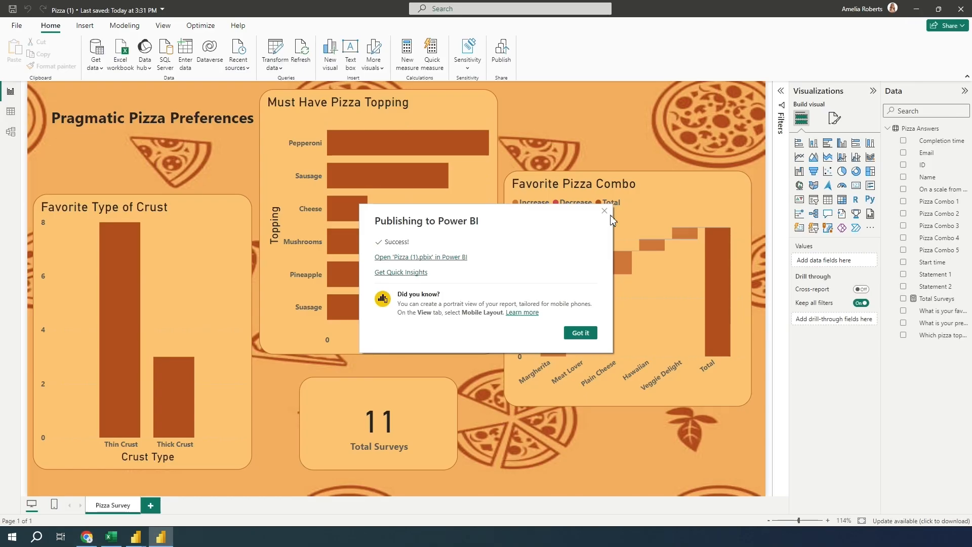
{"action": "left_click", "coordinate": [605, 210]}
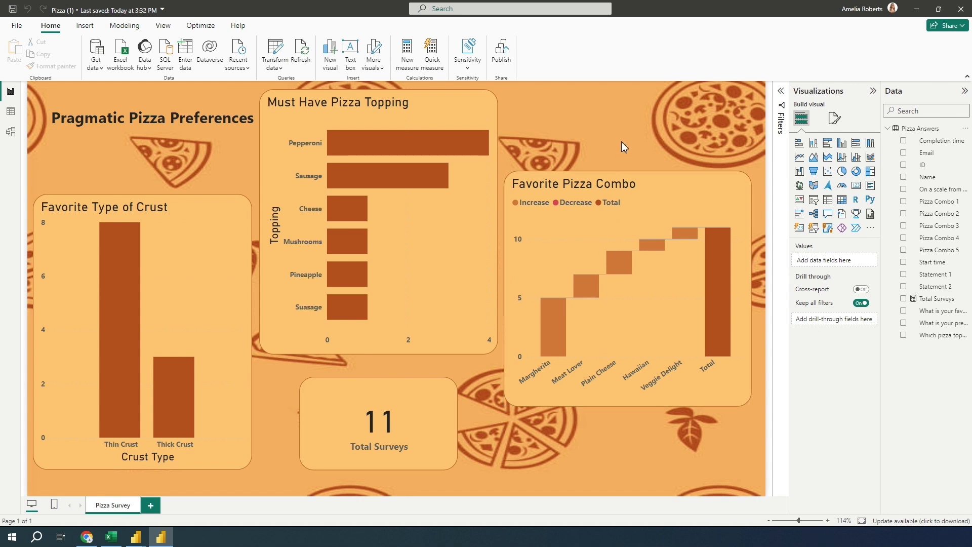